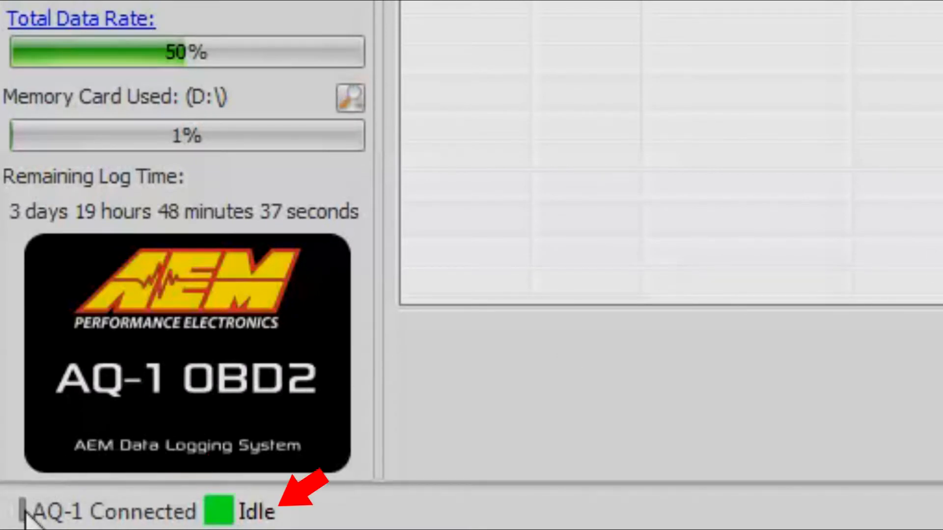
pyautogui.moveTo(153, 520)
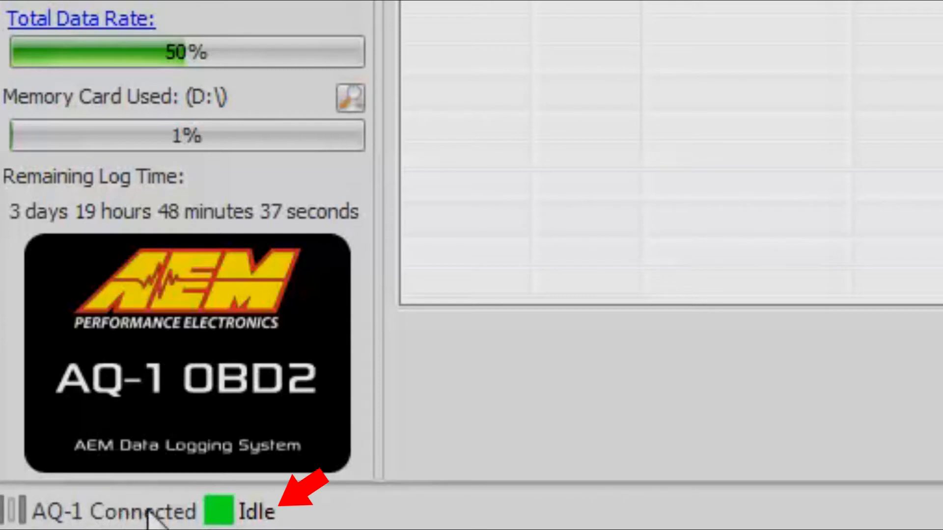
pyautogui.moveTo(235, 523)
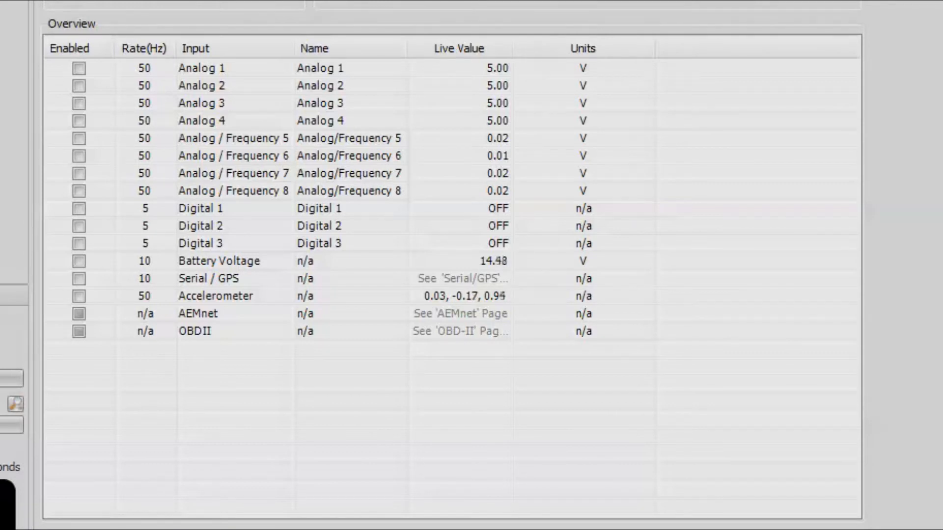
# - Select the OBD-II Parameter IDs (PIDs) category in the Category tree
pyautogui.scroll(3)
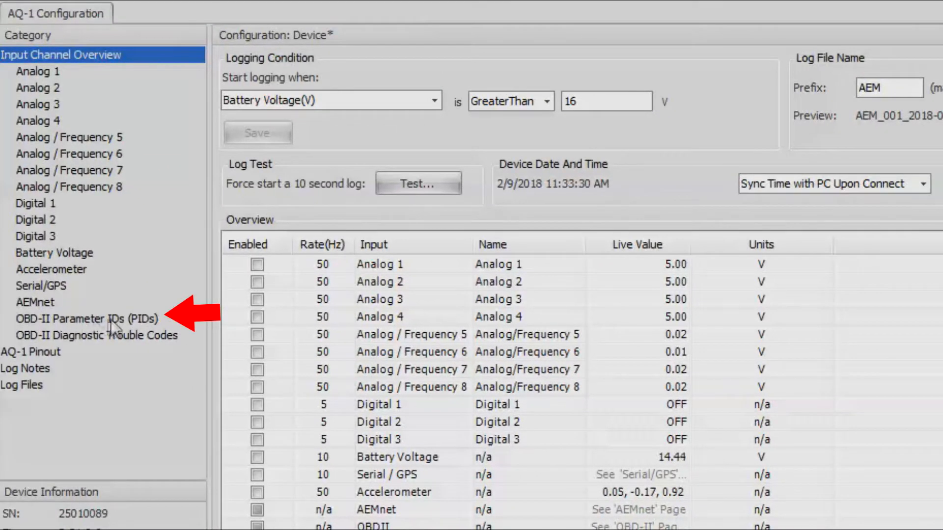
pyautogui.click(94, 318)
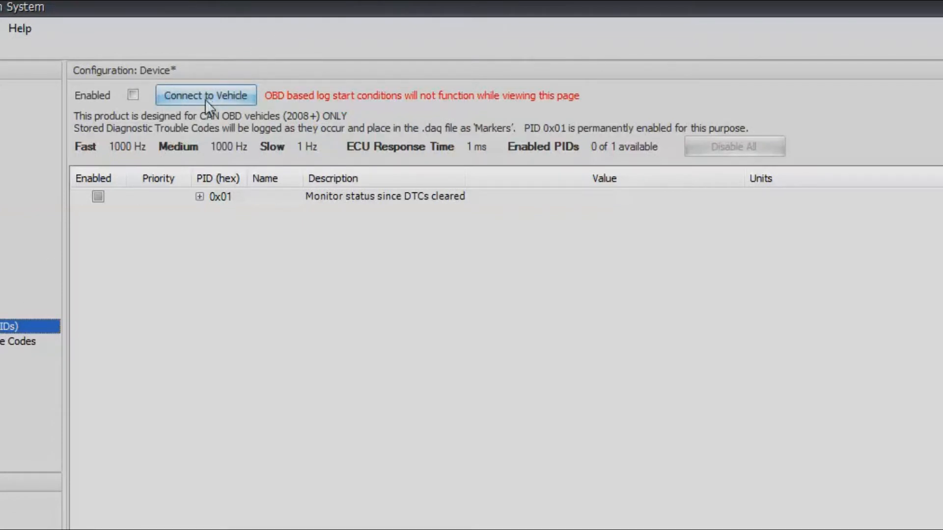
pyautogui.moveTo(232, 132)
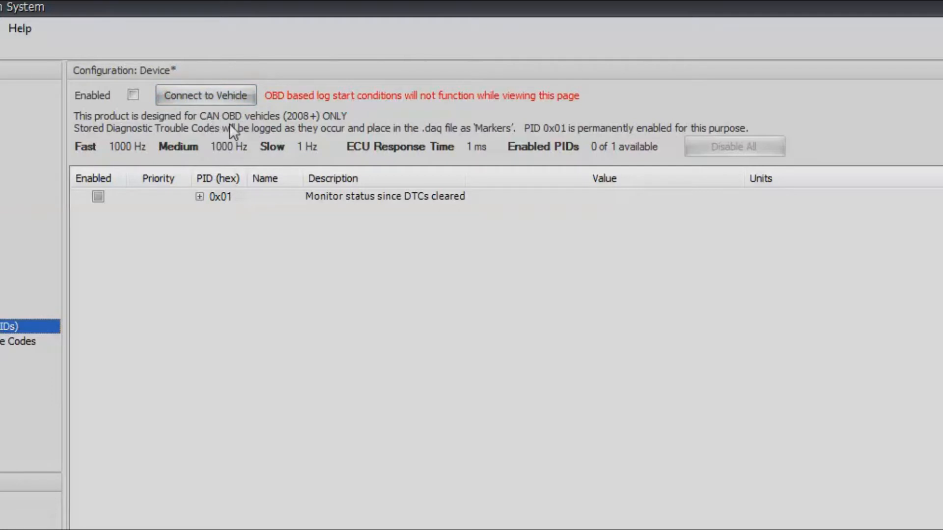
pyautogui.moveTo(311, 131)
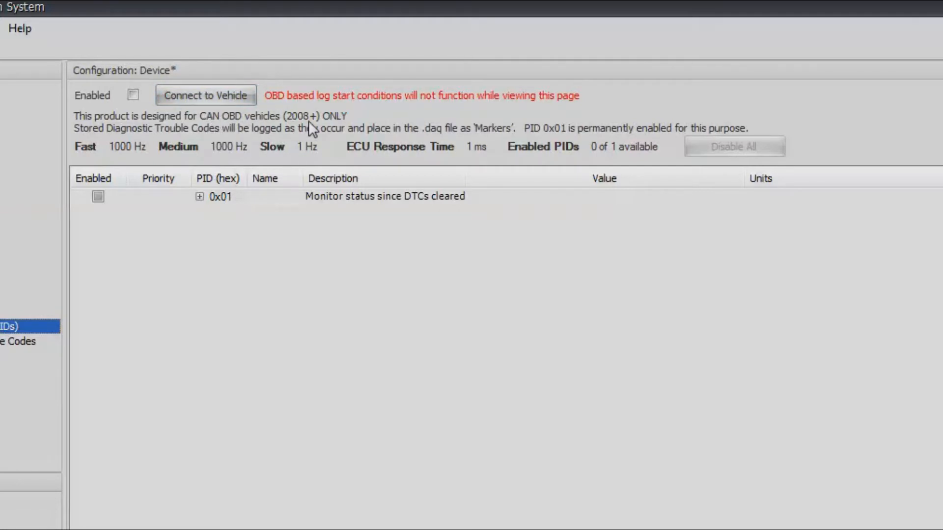
pyautogui.moveTo(308, 127)
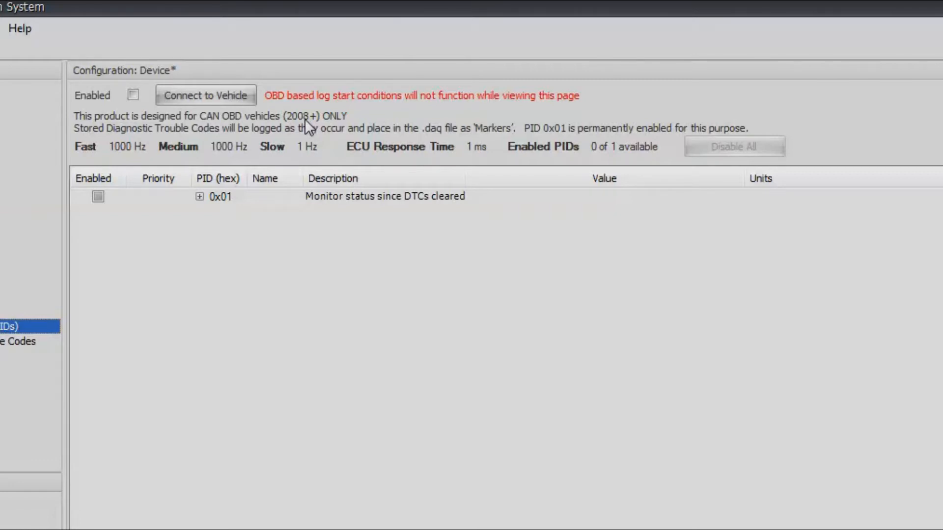
pyautogui.moveTo(278, 115)
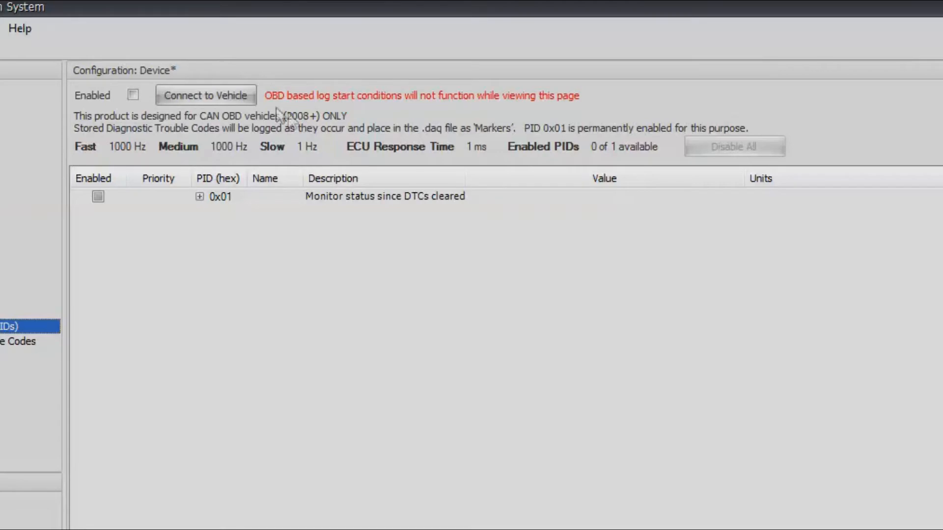
# - Enable OBD-II, connect to the vehicle, and inspect PID 0x07 Long Term Fuel Trim
pyautogui.click(205, 94)
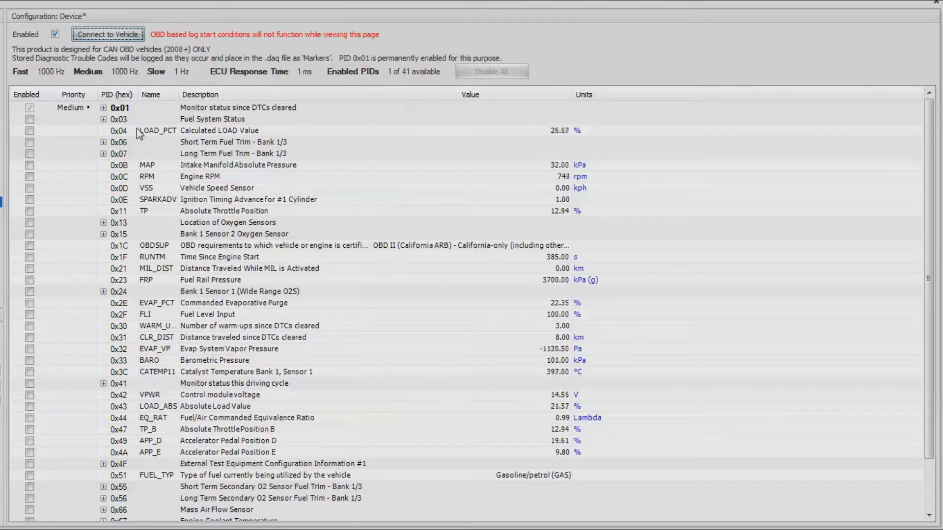
pyautogui.click(103, 153)
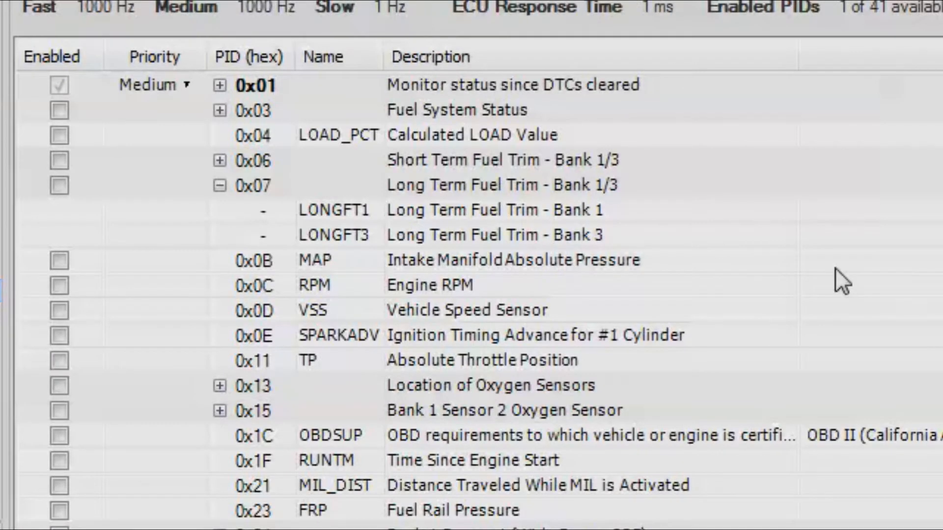
pyautogui.scroll(-3)
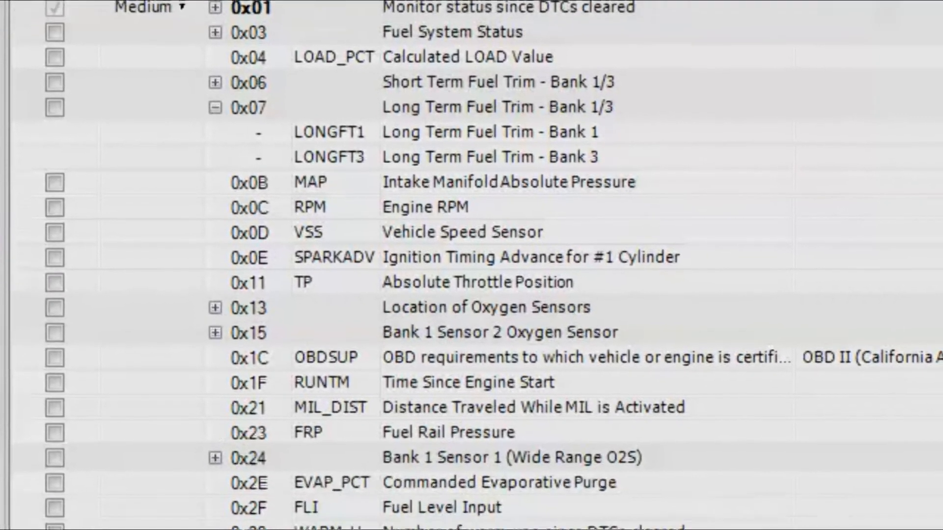
pyautogui.scroll(-3)
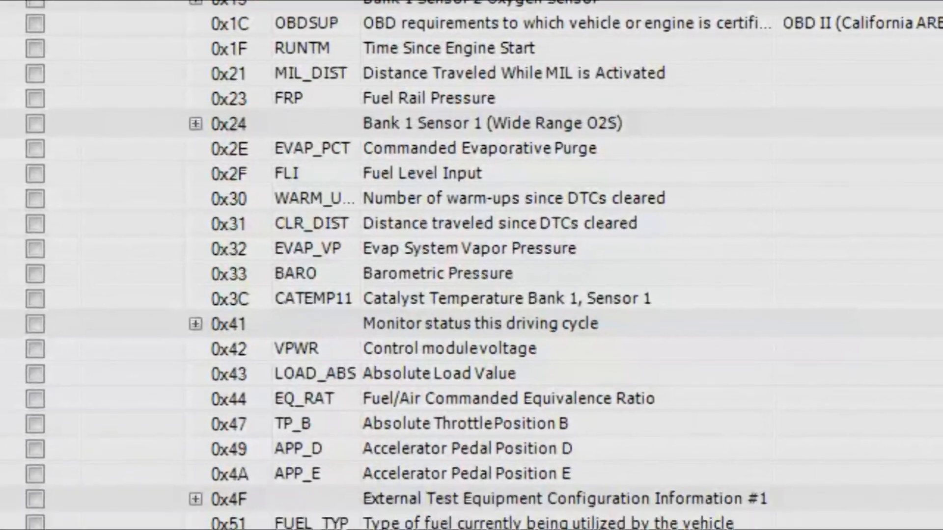
pyautogui.scroll(3)
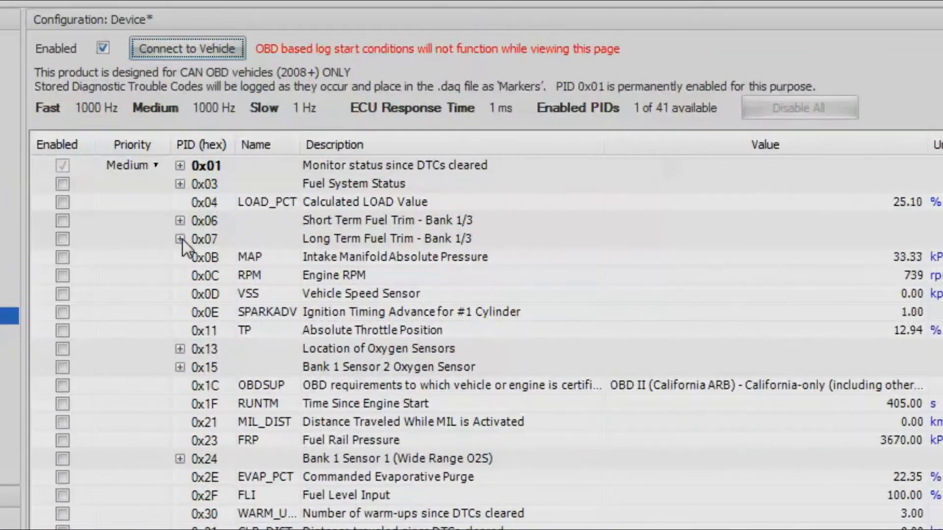
pyautogui.moveTo(98, 129)
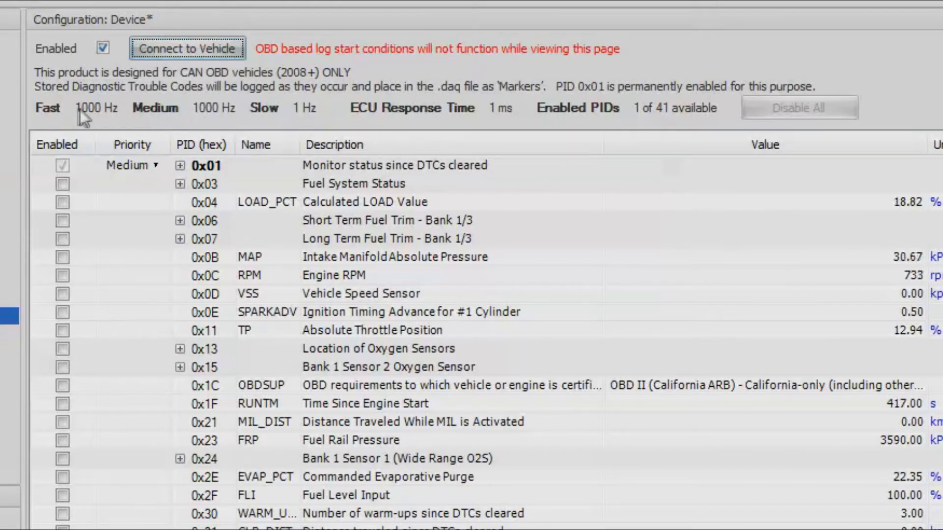
pyautogui.moveTo(138, 129)
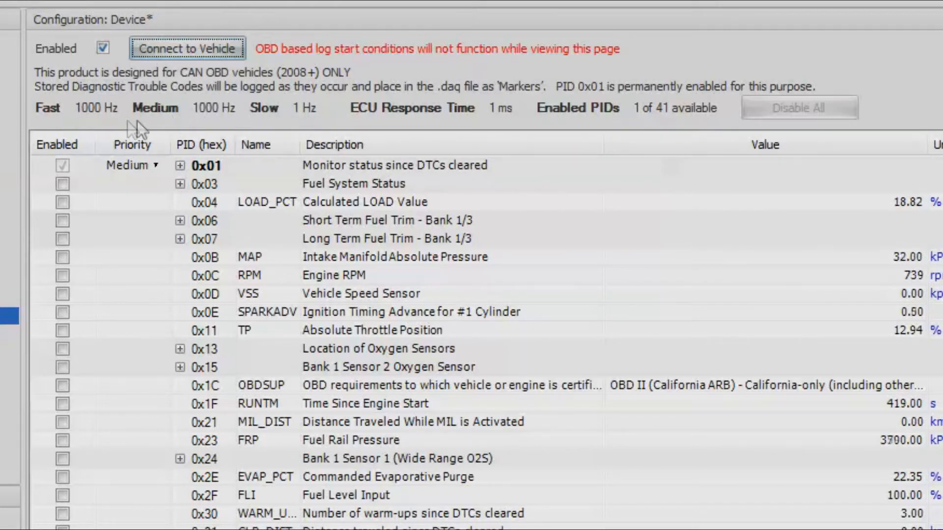
pyautogui.moveTo(174, 128)
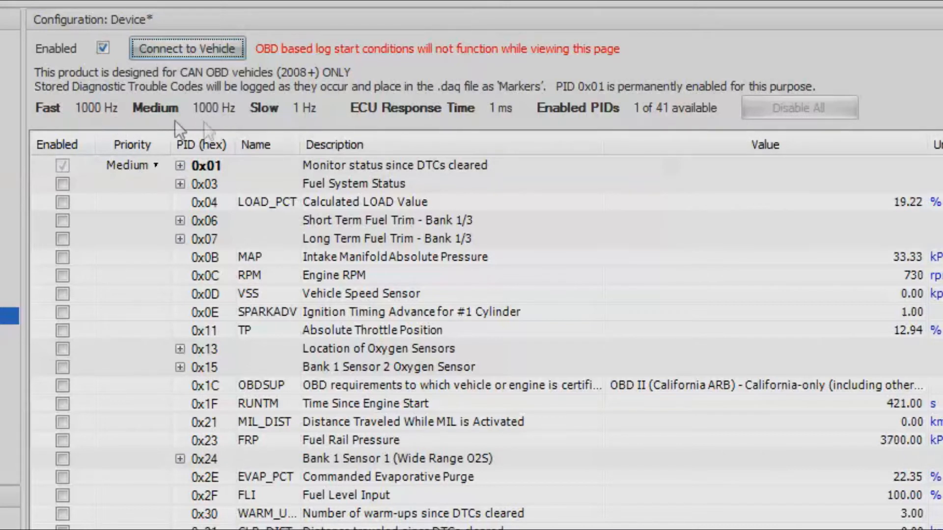
pyautogui.moveTo(108, 262)
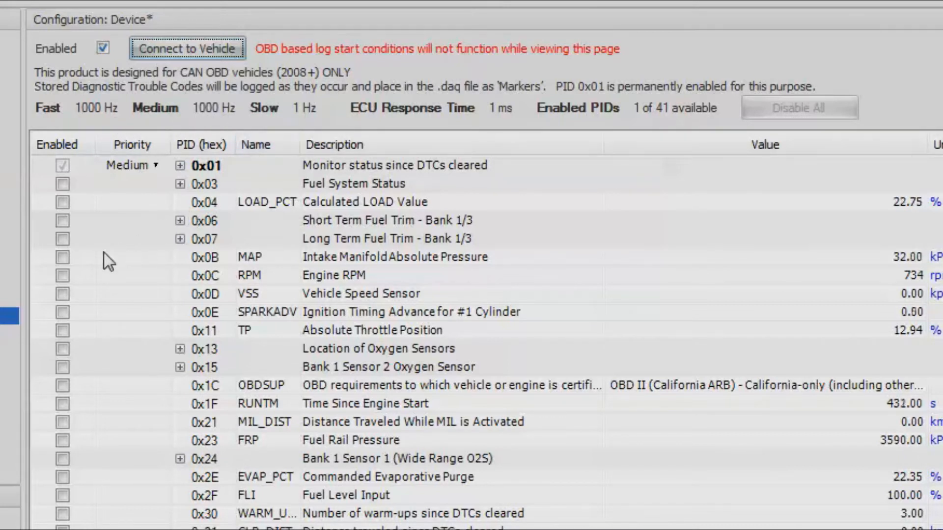
# - Enable logging of the MAP, RPM, VSS, SPARKADV, TP and FRP PIDs
pyautogui.click(61, 257)
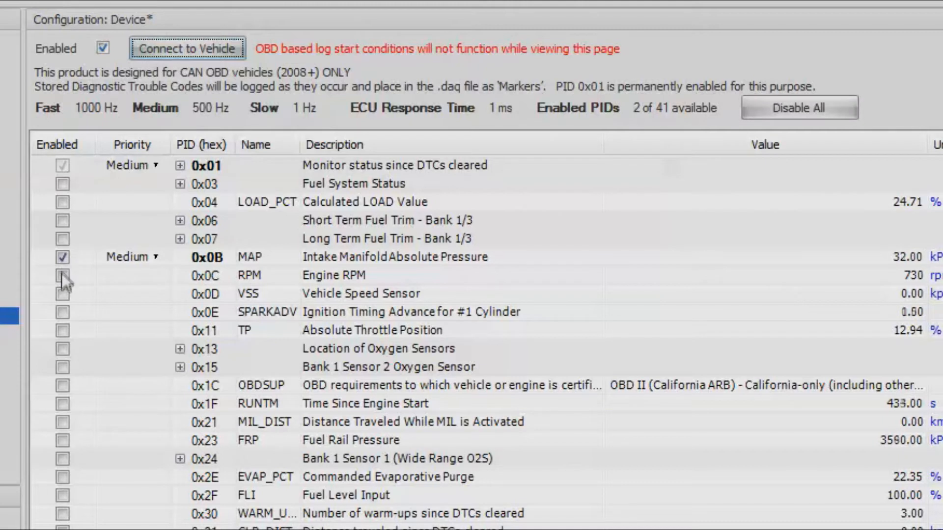
pyautogui.click(62, 275)
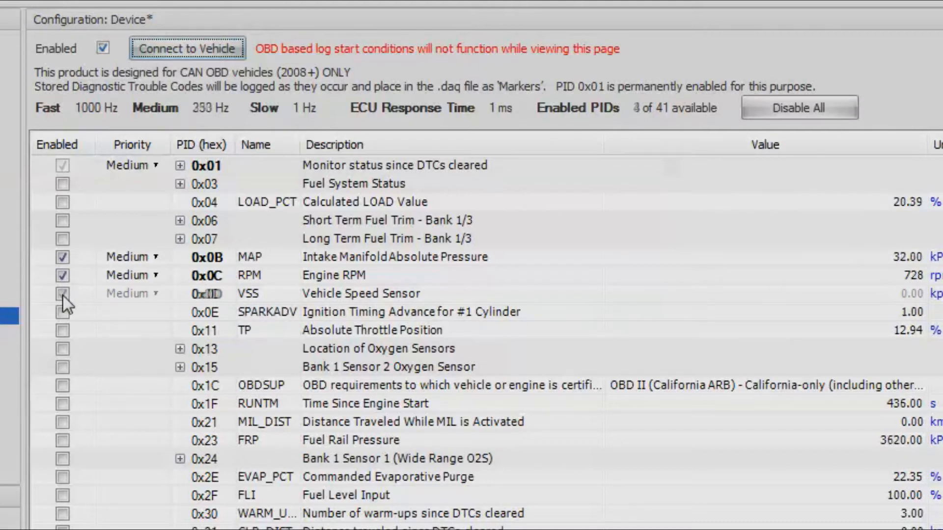
pyautogui.click(61, 294)
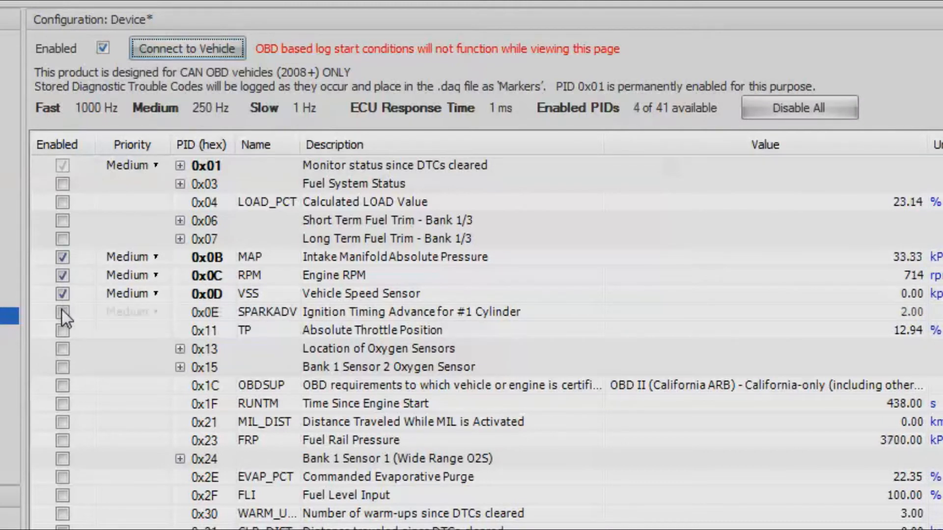
pyautogui.click(62, 311)
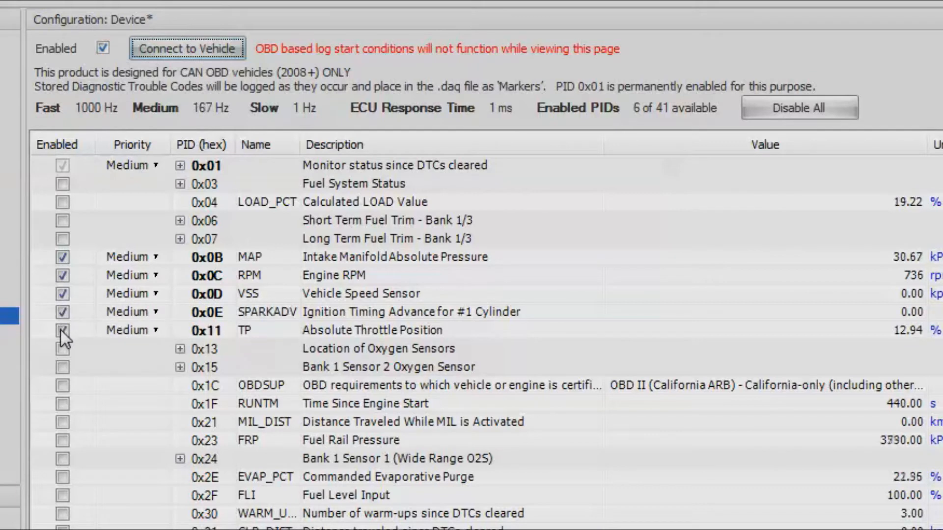
pyautogui.click(62, 330)
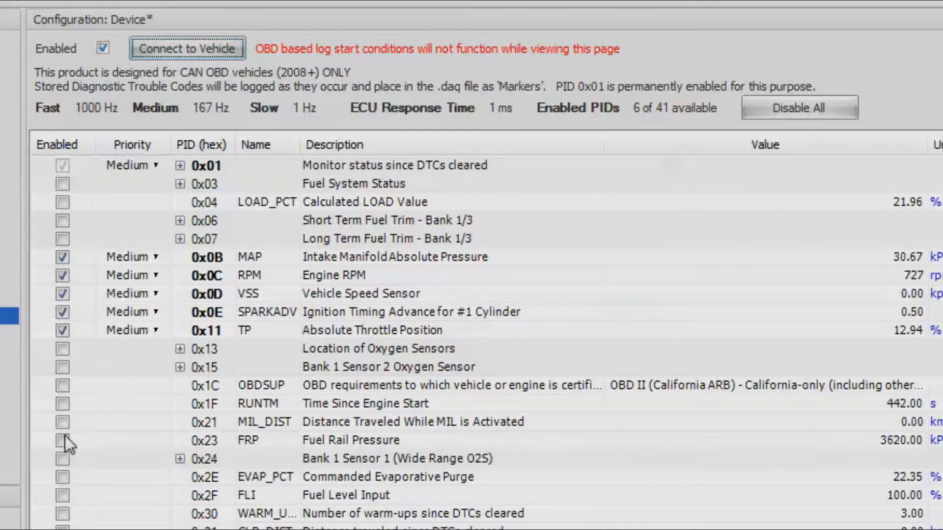
pyautogui.click(62, 439)
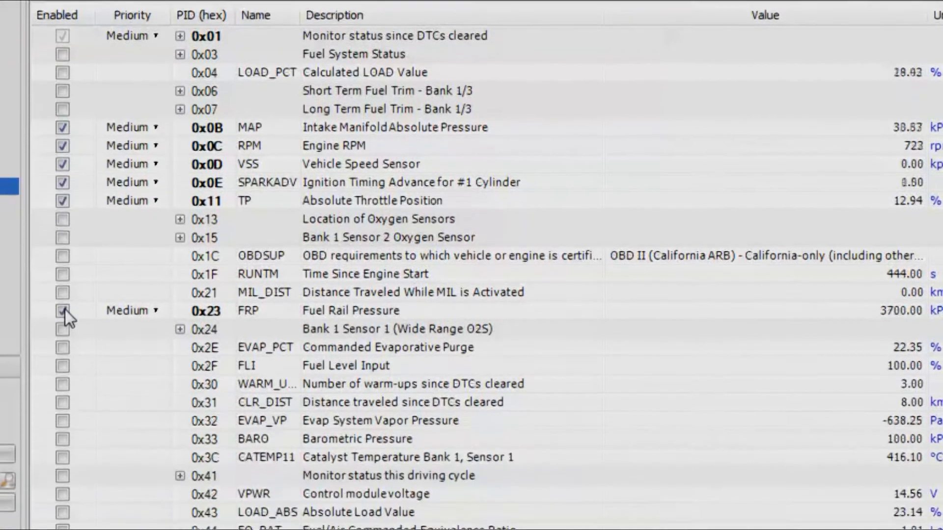
# - Also enable the EQ_RAT and intake air temperature PIDs
pyautogui.scroll(-3)
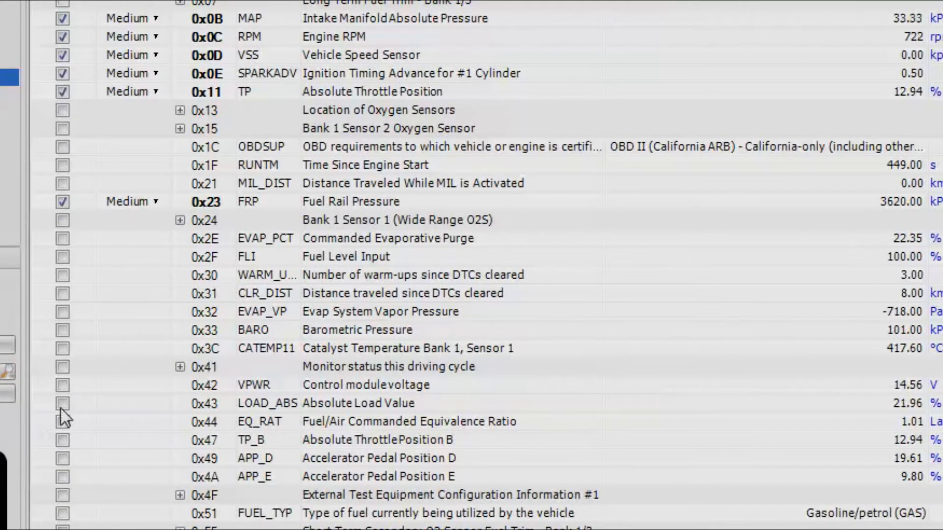
pyautogui.click(61, 421)
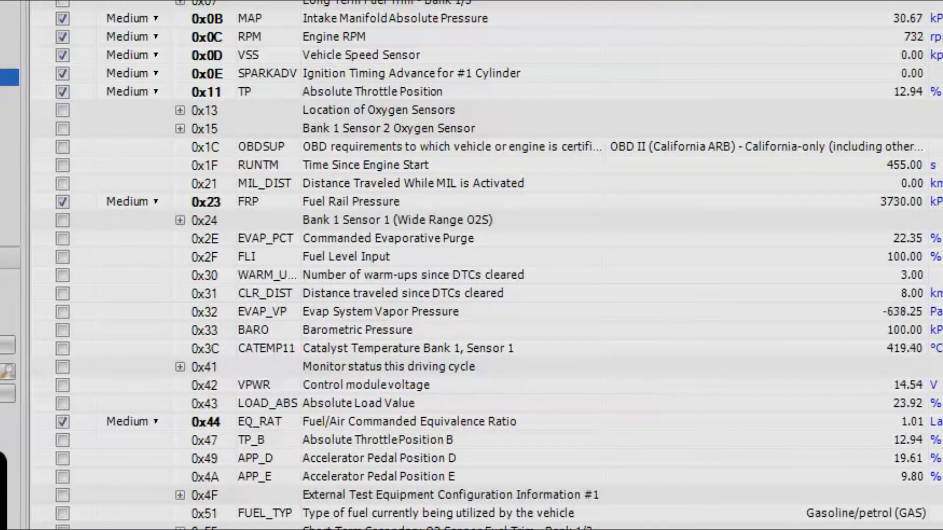
pyautogui.scroll(-3)
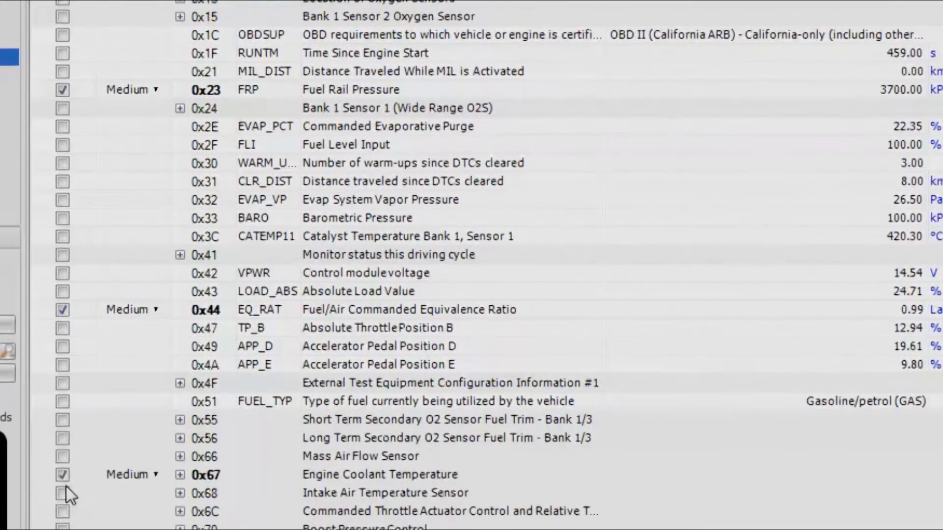
pyautogui.click(62, 494)
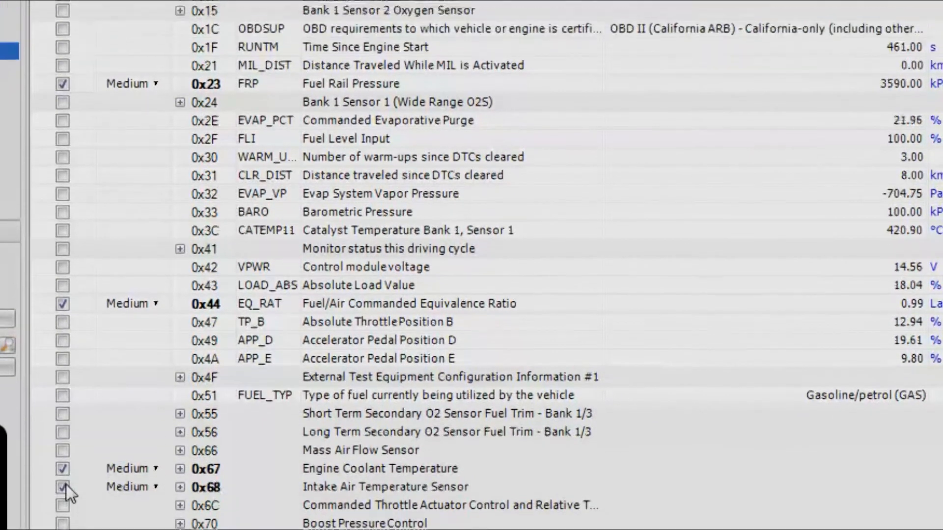
pyautogui.scroll(3)
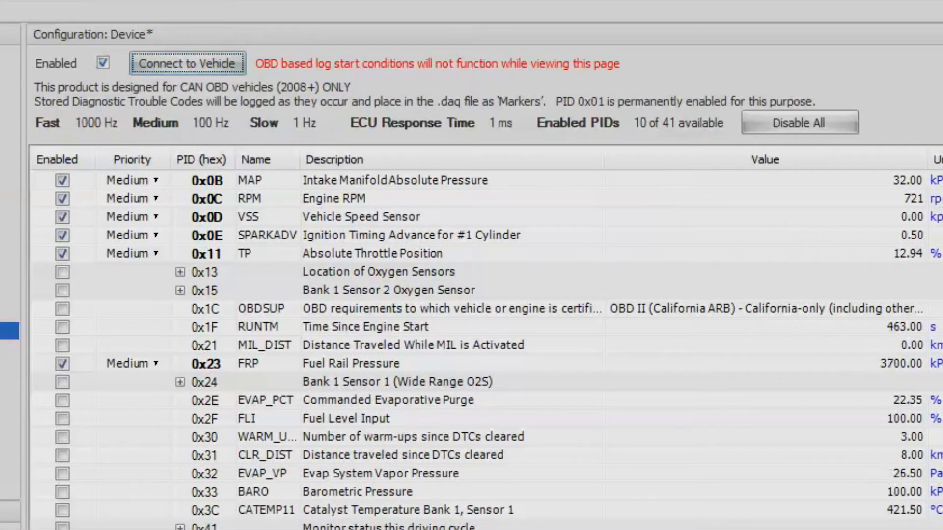
pyautogui.scroll(3)
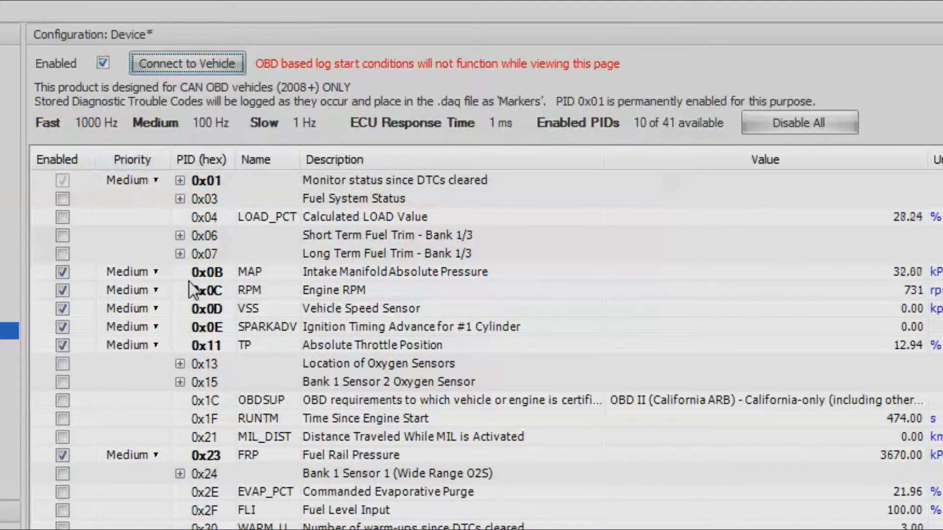
# - Set MAP and RPM to Fast priority, coolant and intake air temperature to Slow
pyautogui.click(131, 290)
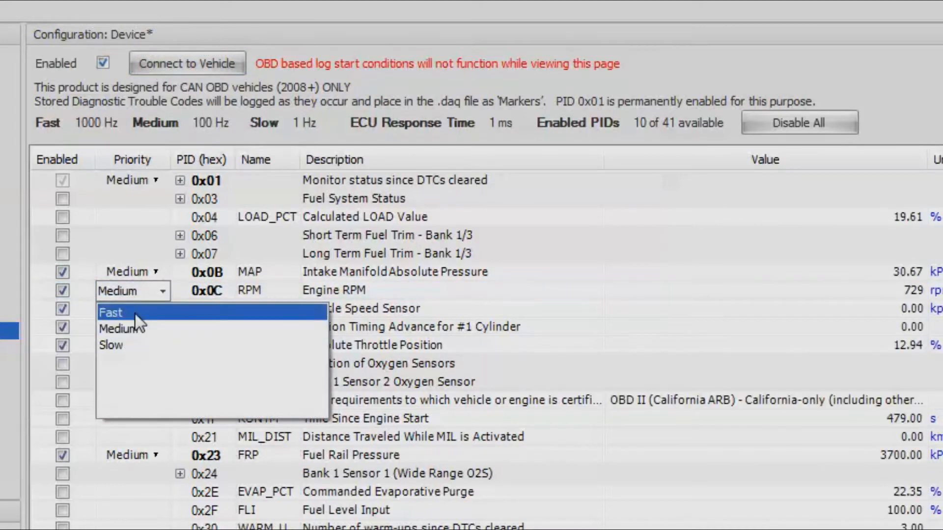
pyautogui.click(110, 313)
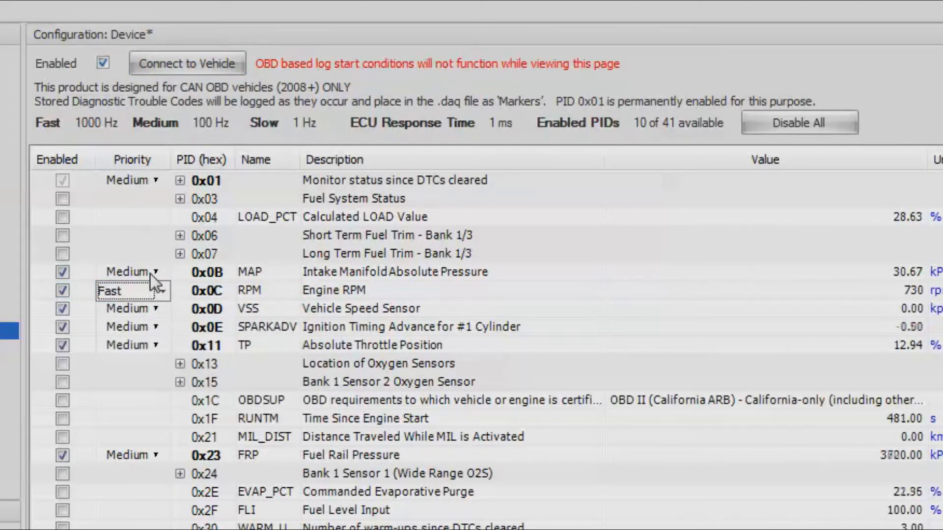
pyautogui.click(127, 291)
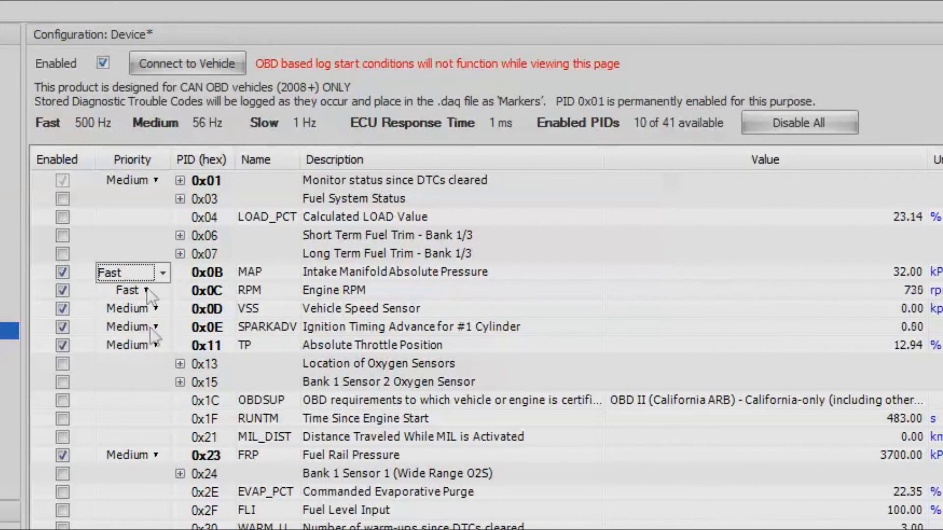
pyautogui.scroll(-3)
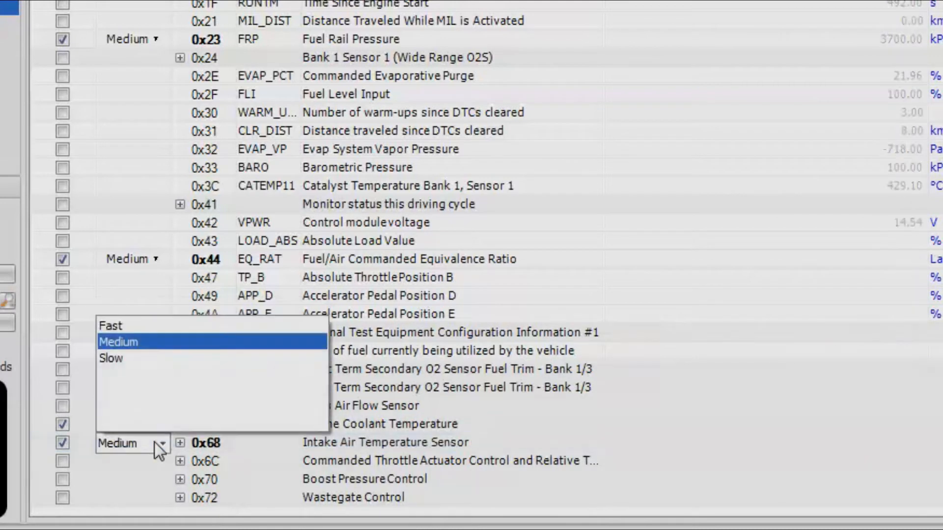
pyautogui.click(111, 358)
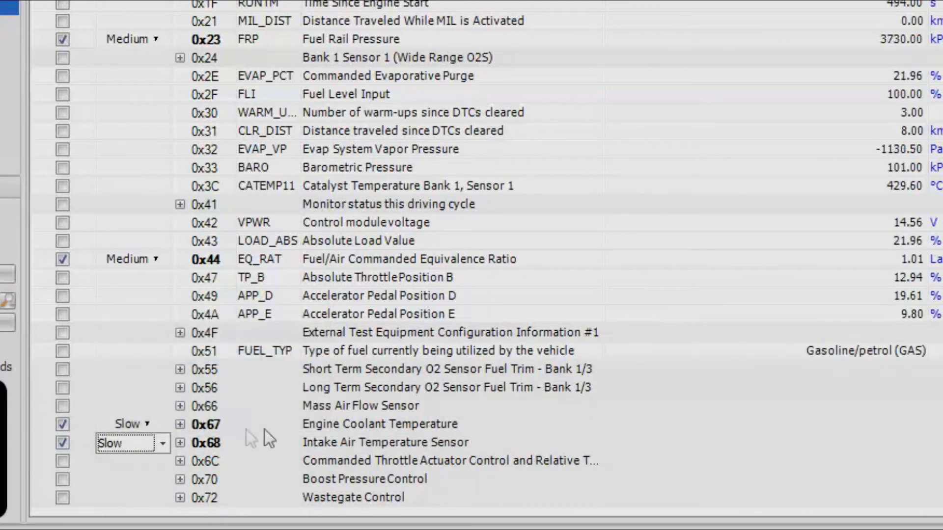
pyautogui.click(361, 405)
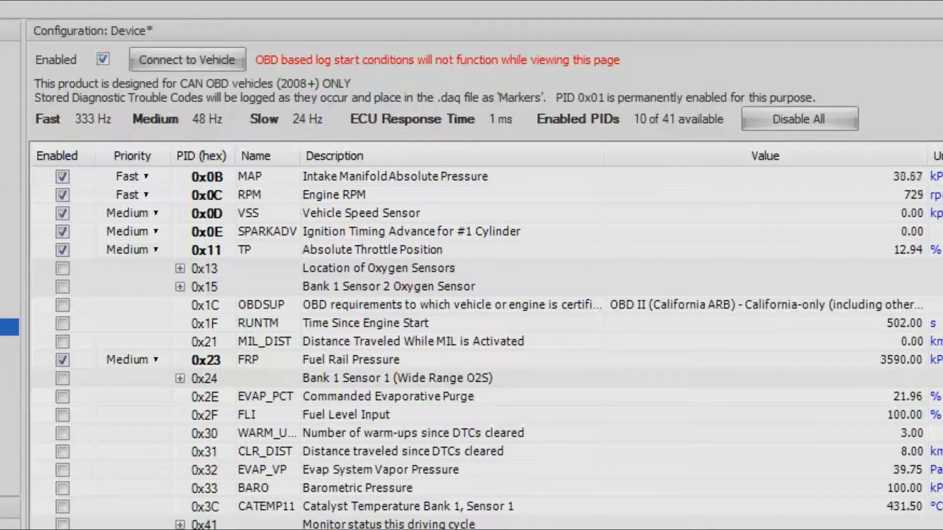
pyautogui.scroll(3)
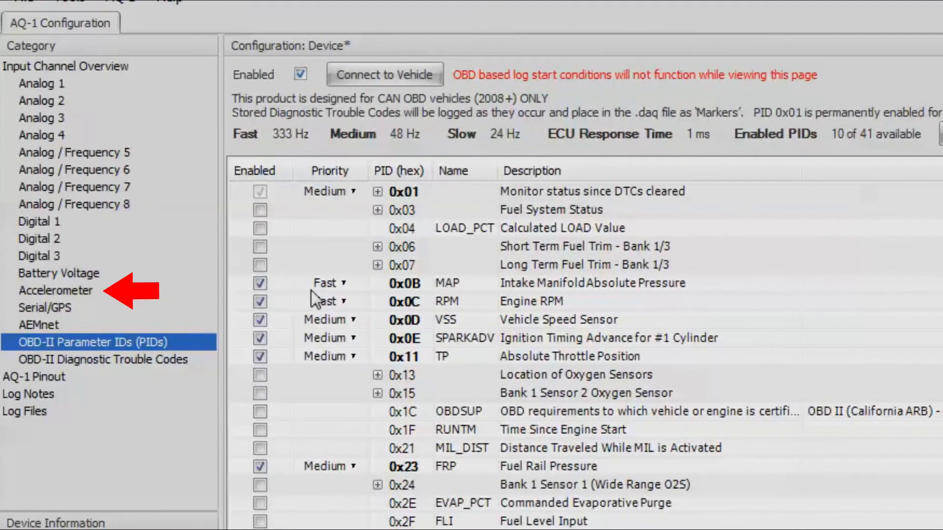
# - Enable the Accelerometer channel, logging lateral, longitudinal and vertical g at 50 Hz
pyautogui.click(55, 291)
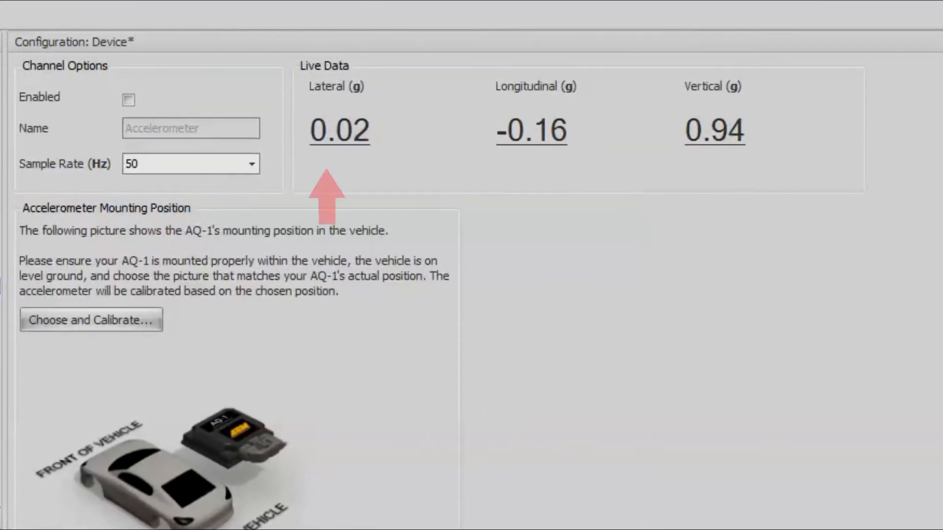
pyautogui.moveTo(654, 179)
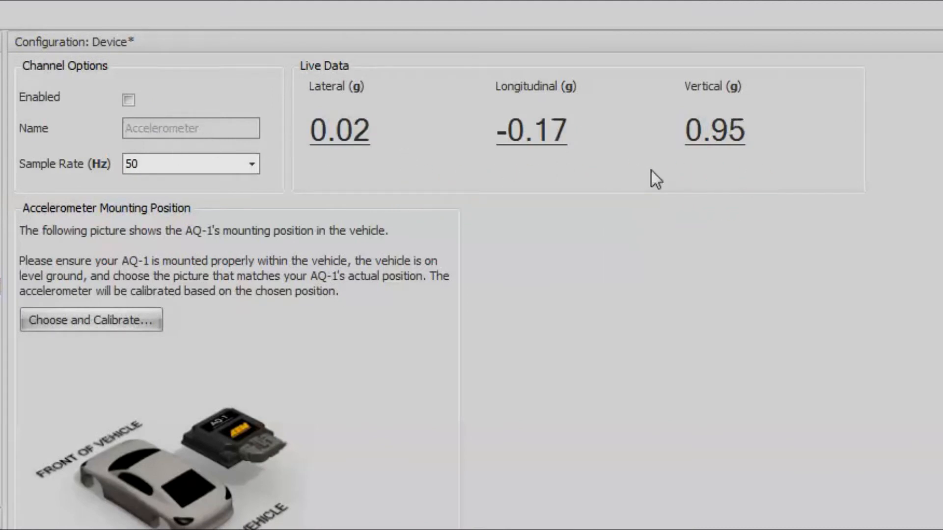
pyautogui.moveTo(217, 449)
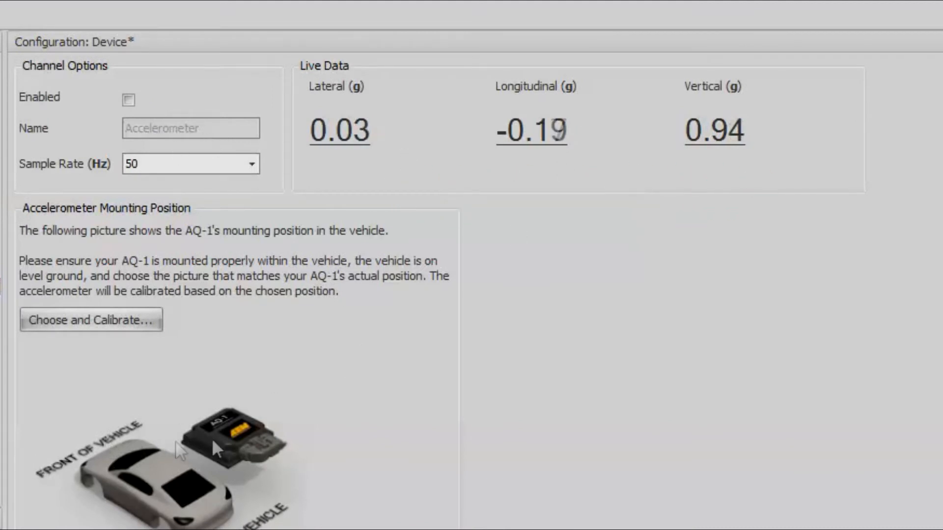
pyautogui.moveTo(237, 444)
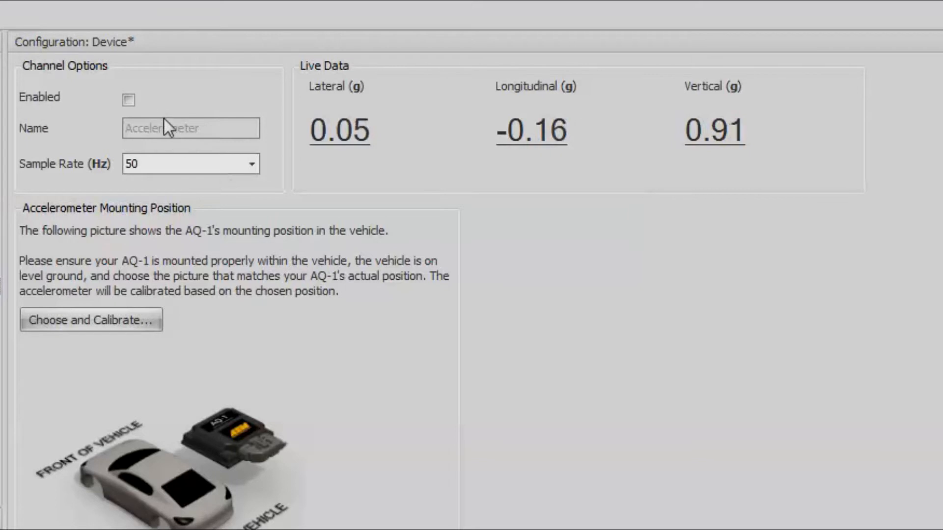
pyautogui.click(128, 100)
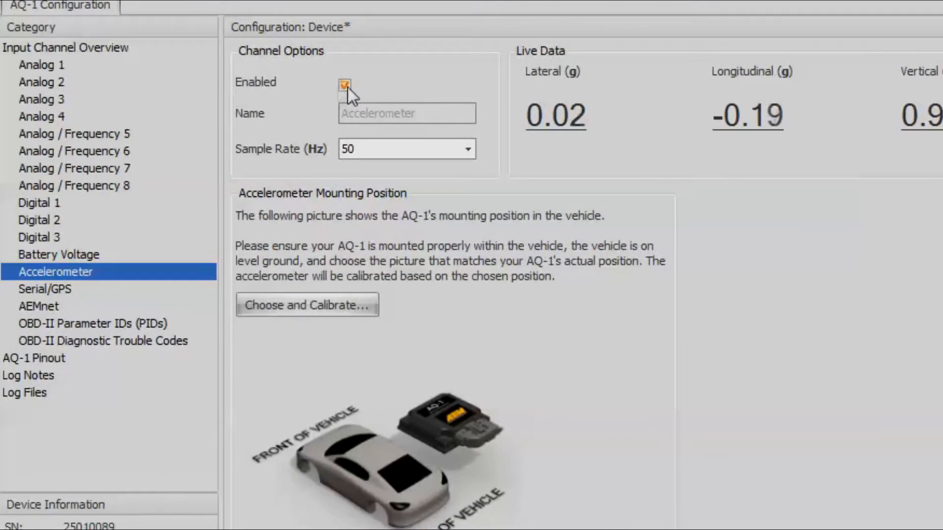
# - Enable Battery Voltage logging at 10 Hz and view the Serial/GPS channel page
pyautogui.click(59, 254)
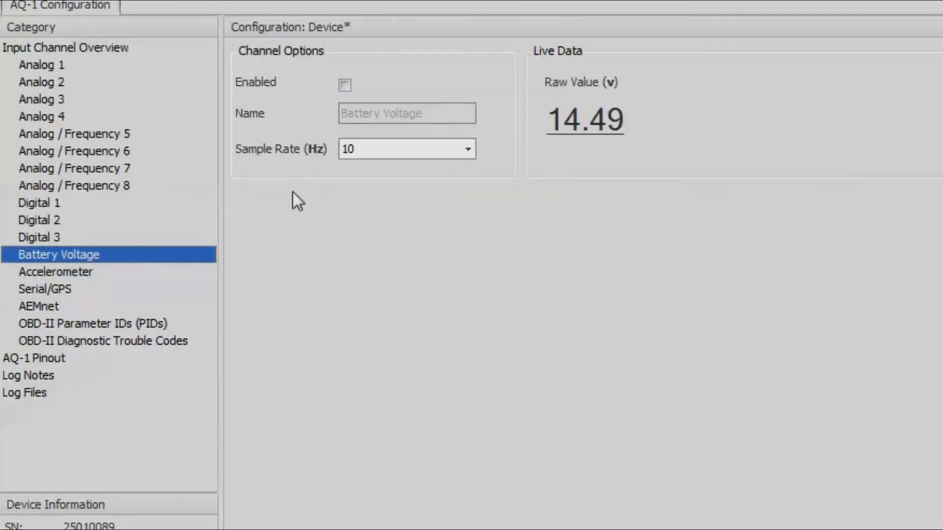
pyautogui.click(344, 85)
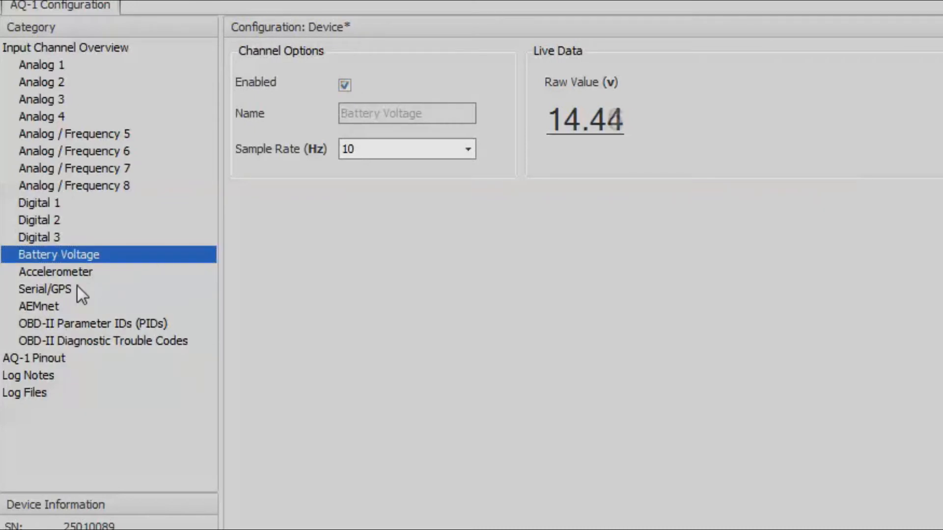
pyautogui.click(44, 289)
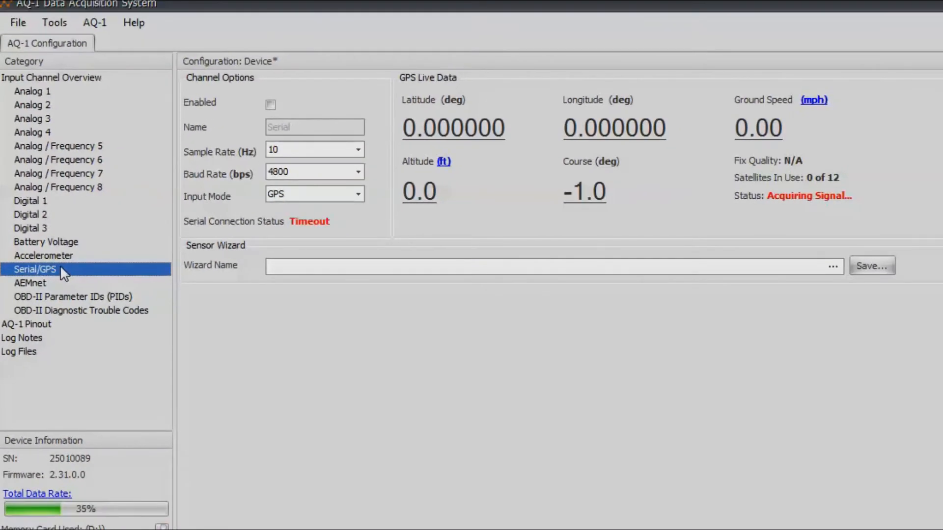
pyautogui.moveTo(494, 177)
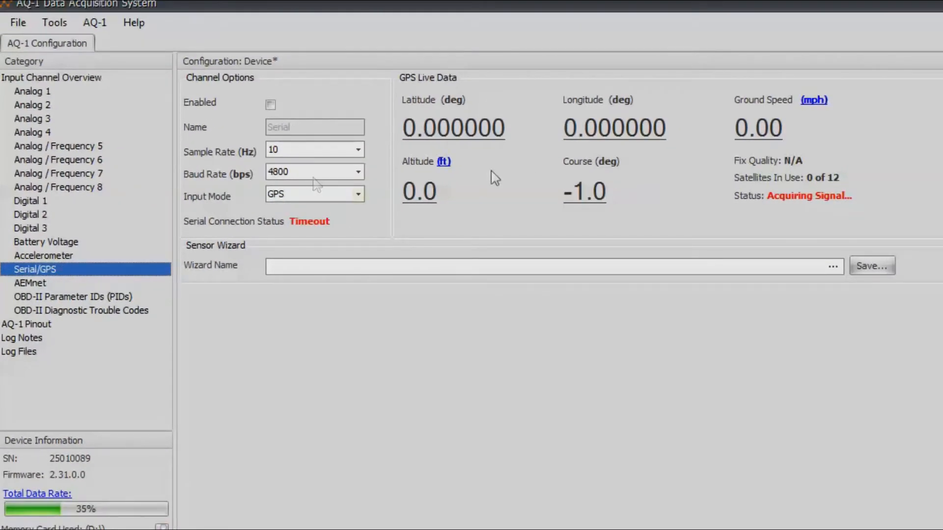
pyautogui.moveTo(66, 101)
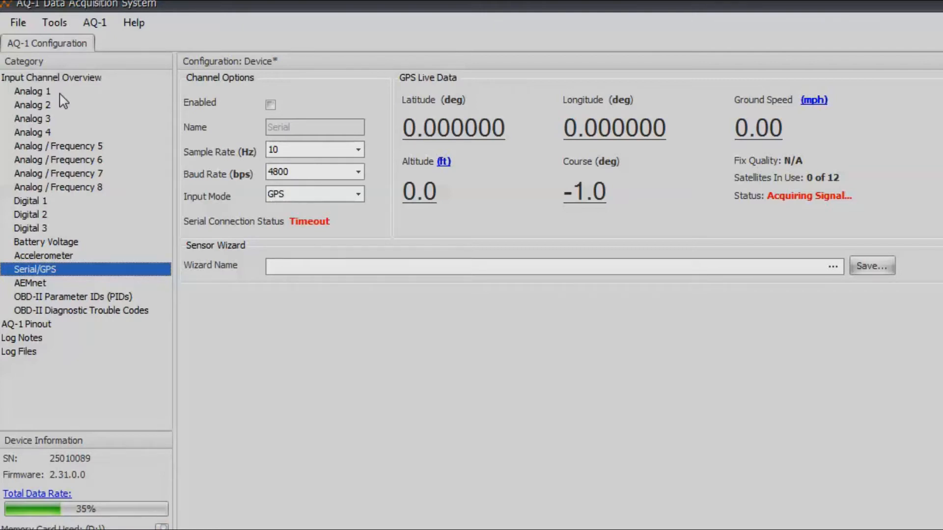
# - Enable Analog 1, rename it 'Oil Pressure', and bring up its sensor wizard chooser
pyautogui.click(32, 91)
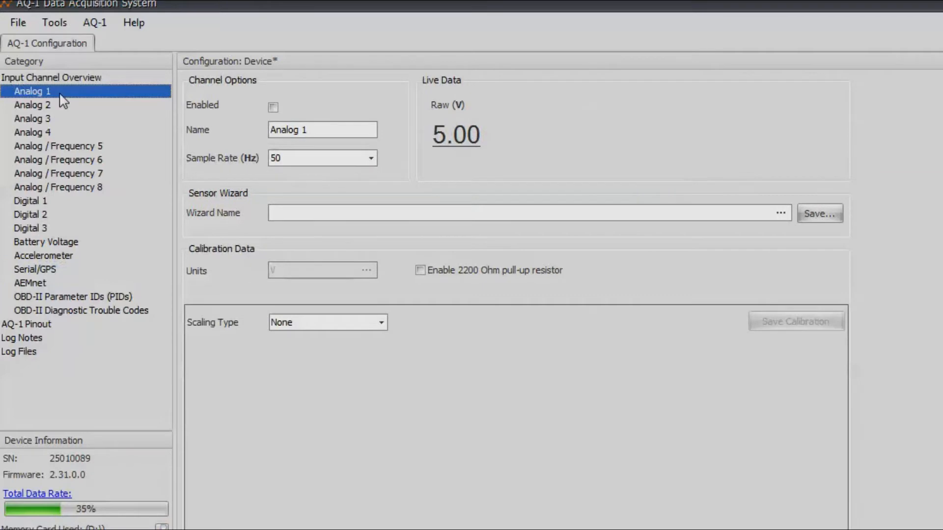
pyautogui.click(273, 107)
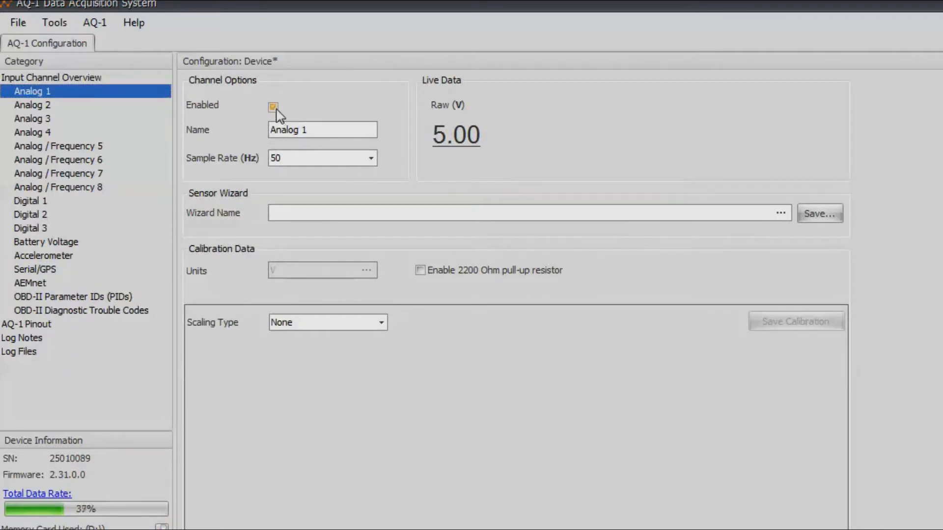
pyautogui.write('Oil P')
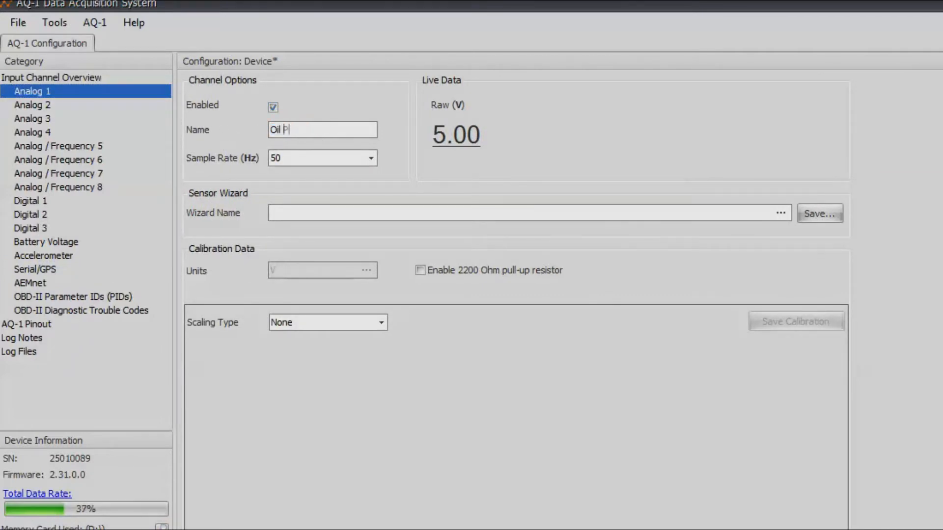
pyautogui.write('ressure')
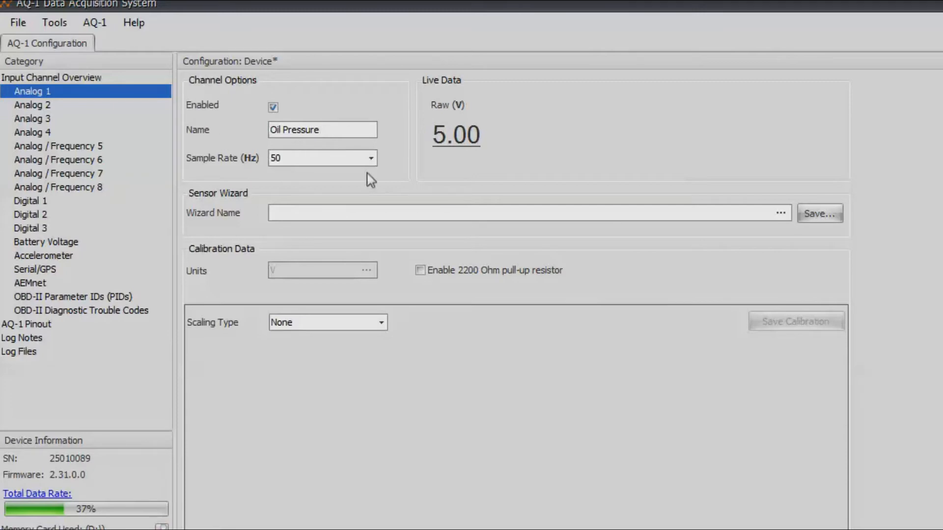
pyautogui.click(322, 129)
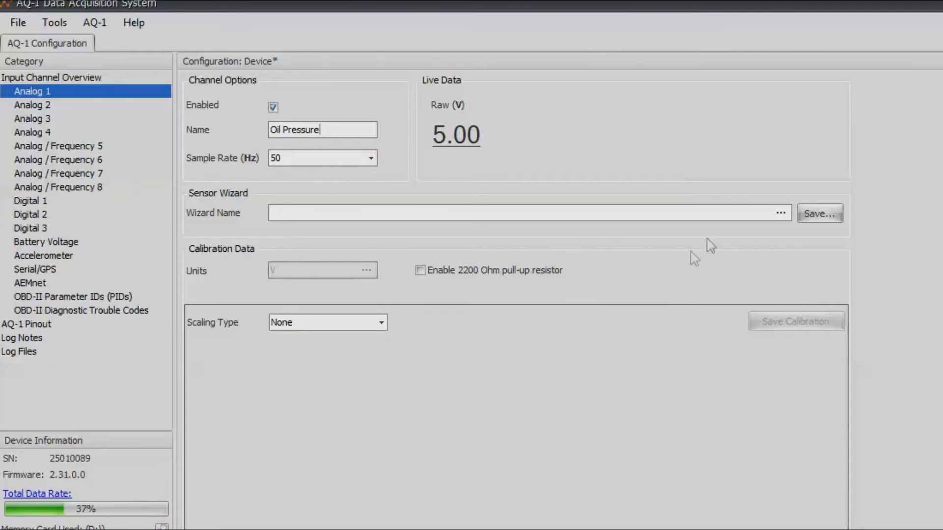
pyautogui.click(780, 212)
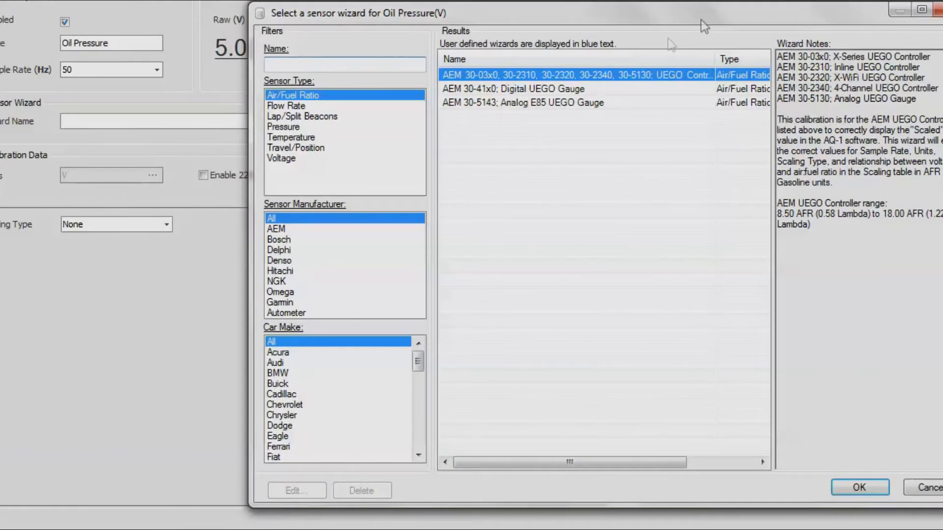
pyautogui.moveTo(295, 135)
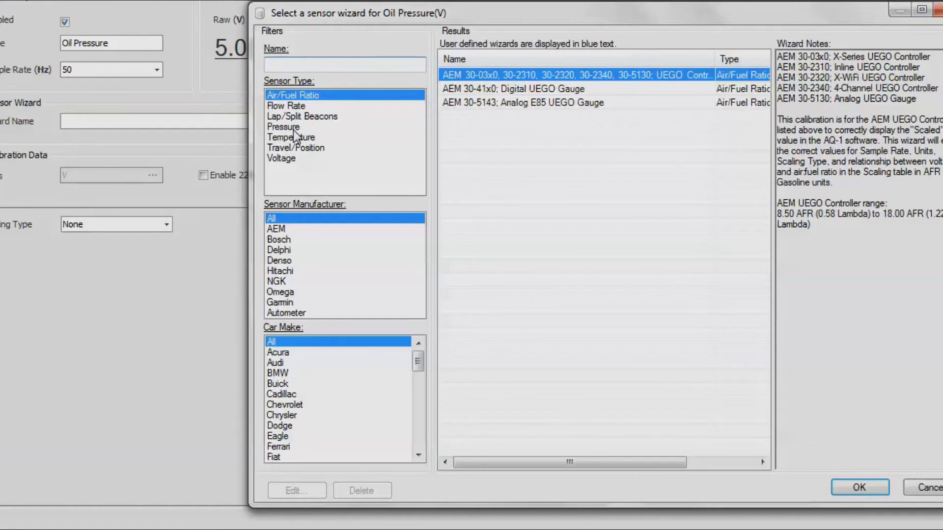
# - Apply the Pressure-type AEM 30-2130-150 10.3 Bar/150 psig sensor calibration
pyautogui.click(283, 126)
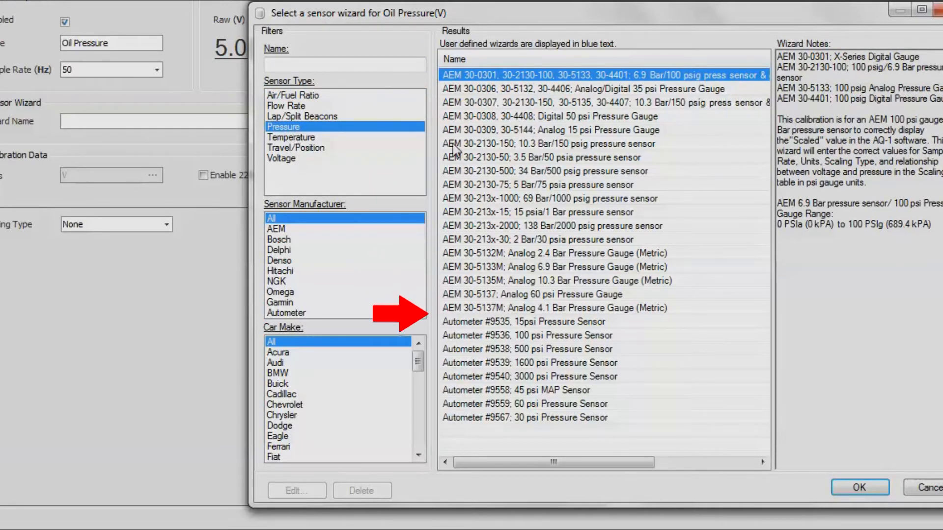
pyautogui.click(547, 143)
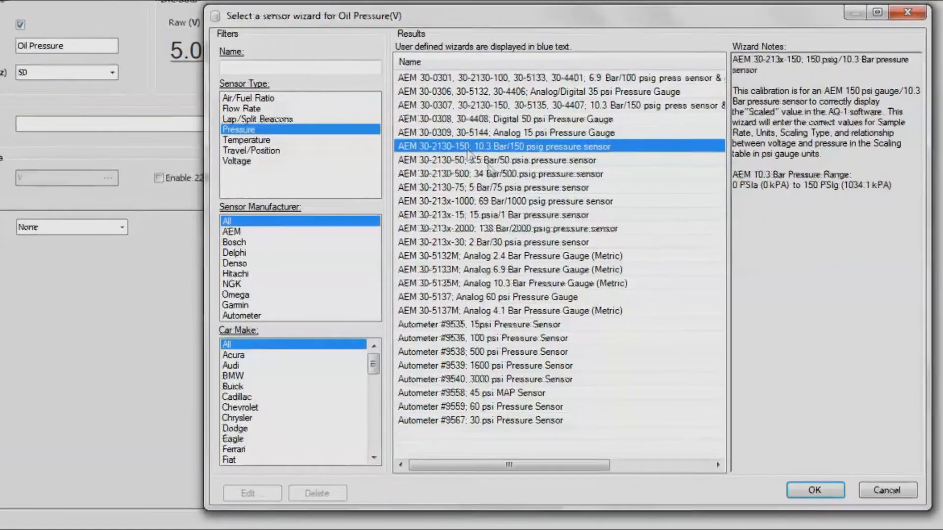
pyautogui.click(814, 490)
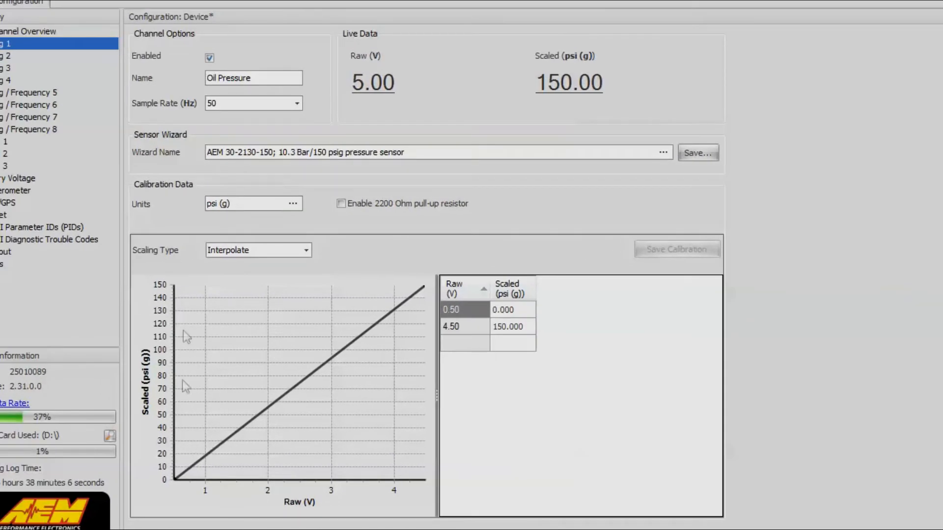
pyautogui.moveTo(434, 323)
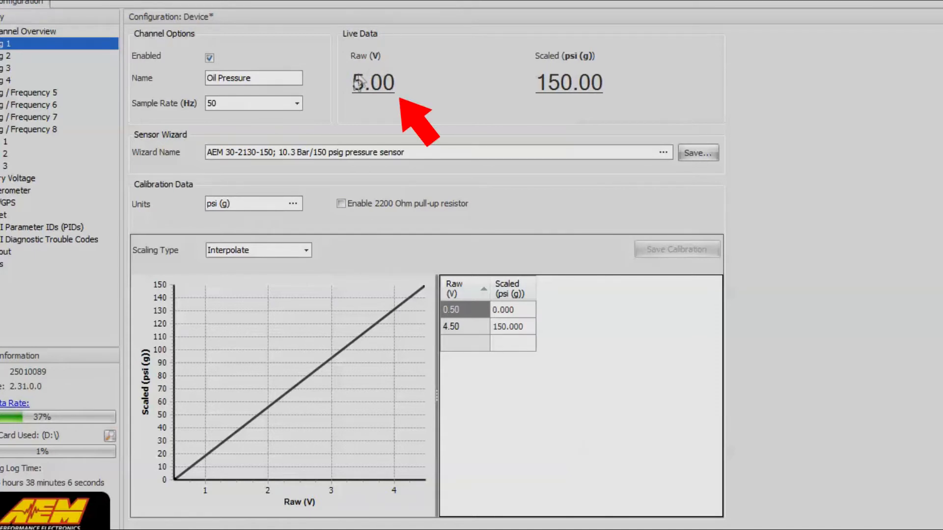
pyautogui.moveTo(391, 104)
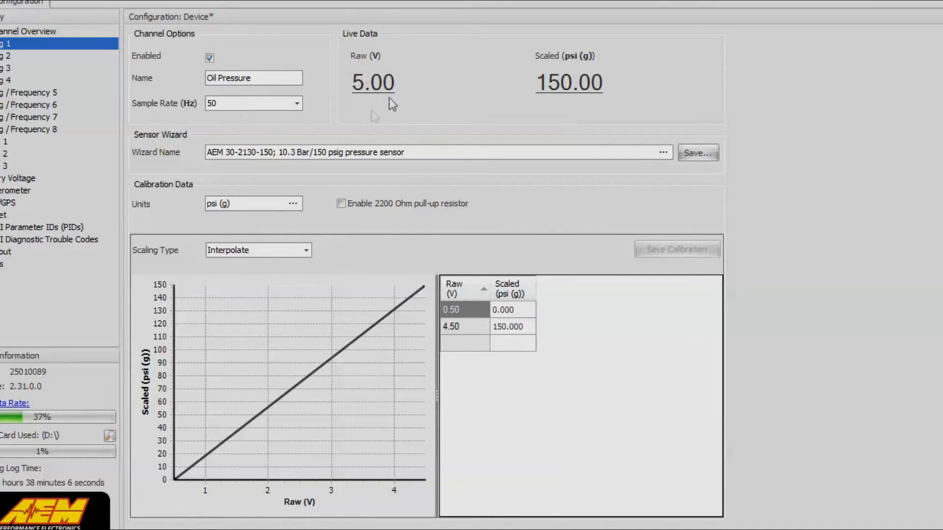
pyautogui.moveTo(569, 102)
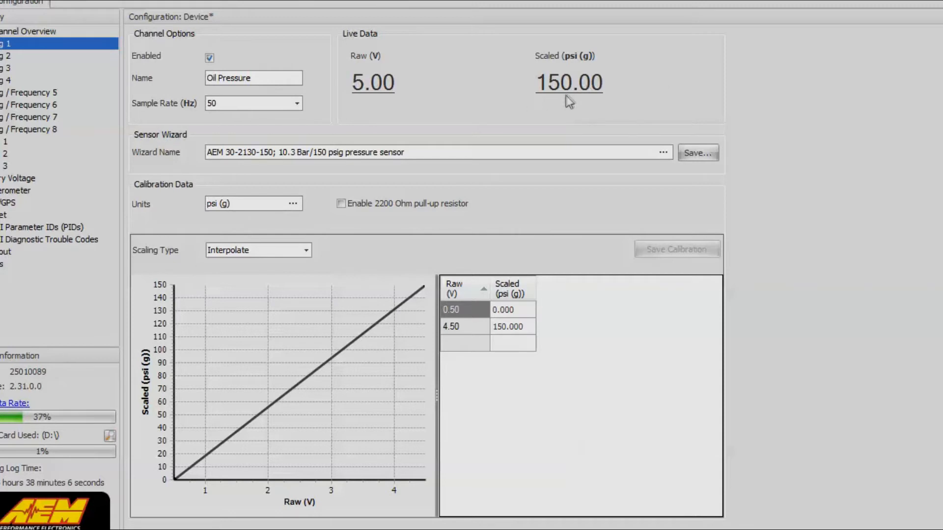
pyautogui.moveTo(516, 174)
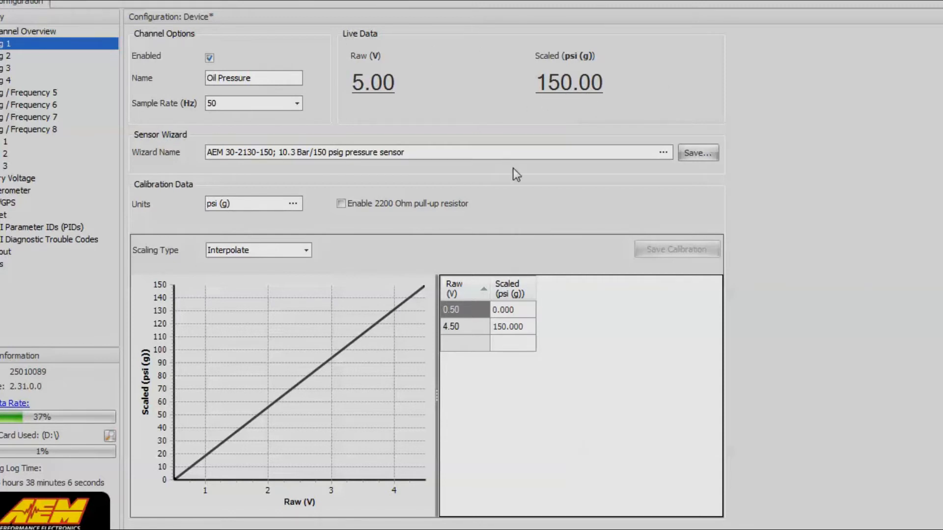
pyautogui.moveTo(168, 129)
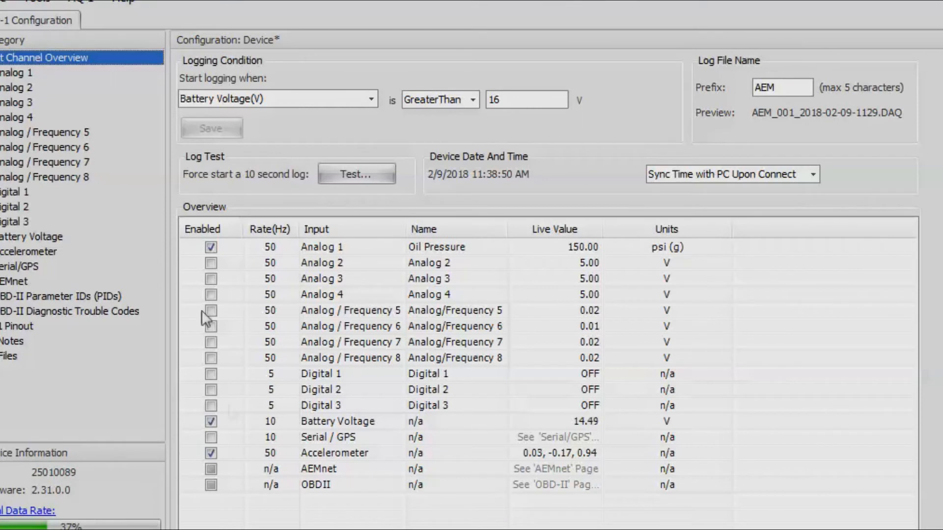
pyautogui.moveTo(239, 386)
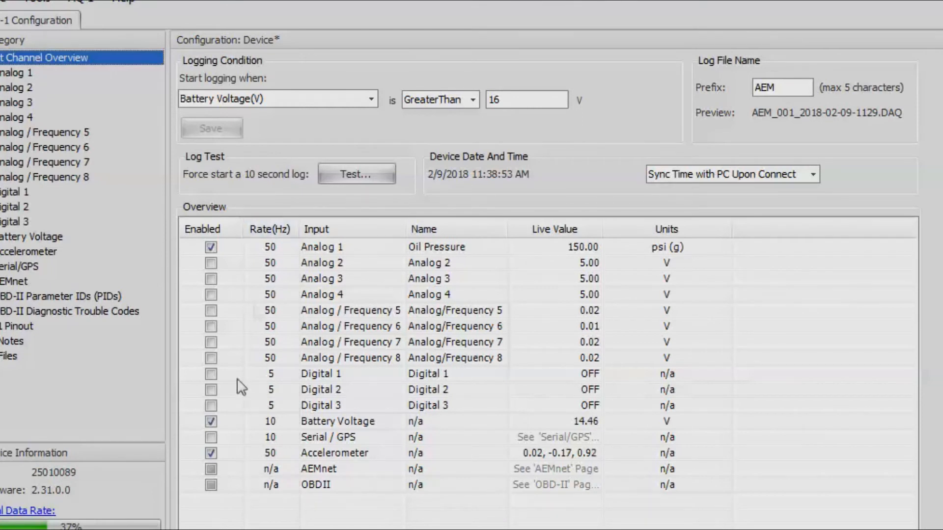
pyautogui.moveTo(70, 306)
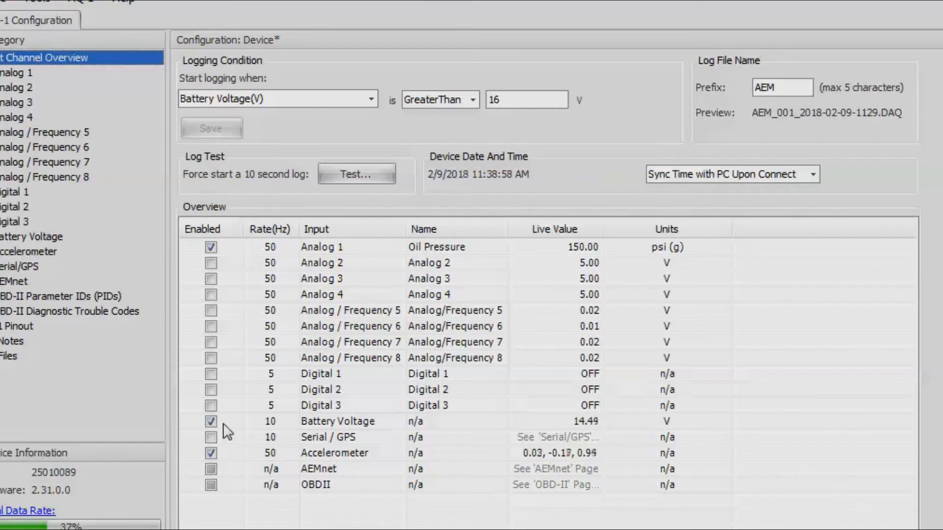
pyautogui.moveTo(286, 256)
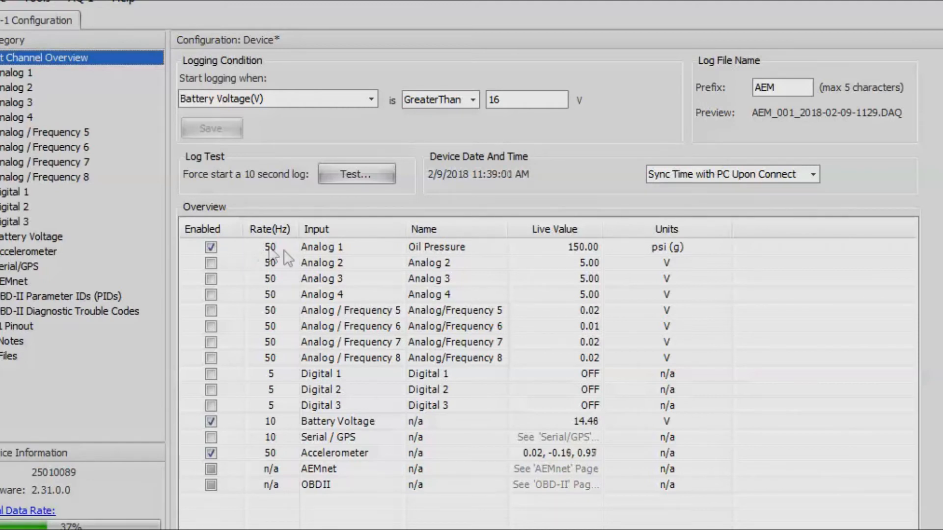
pyautogui.moveTo(466, 249)
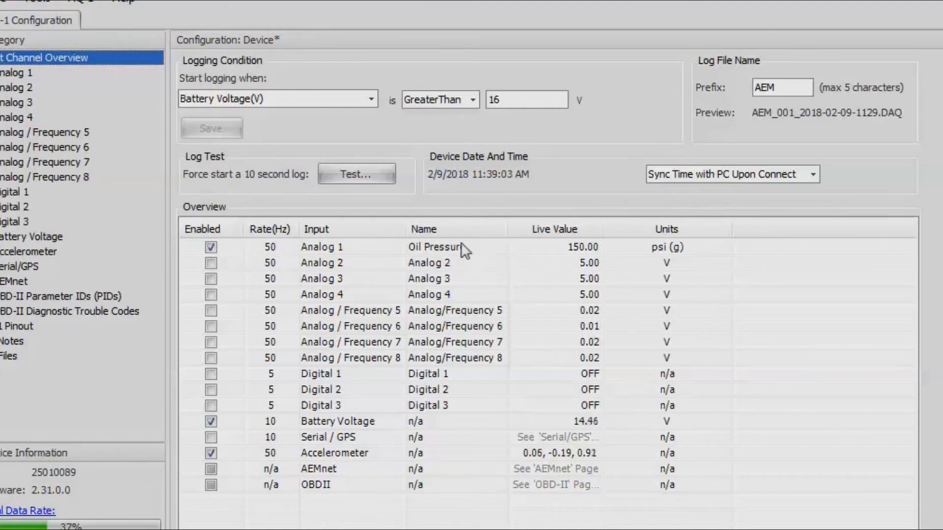
pyautogui.moveTo(330, 131)
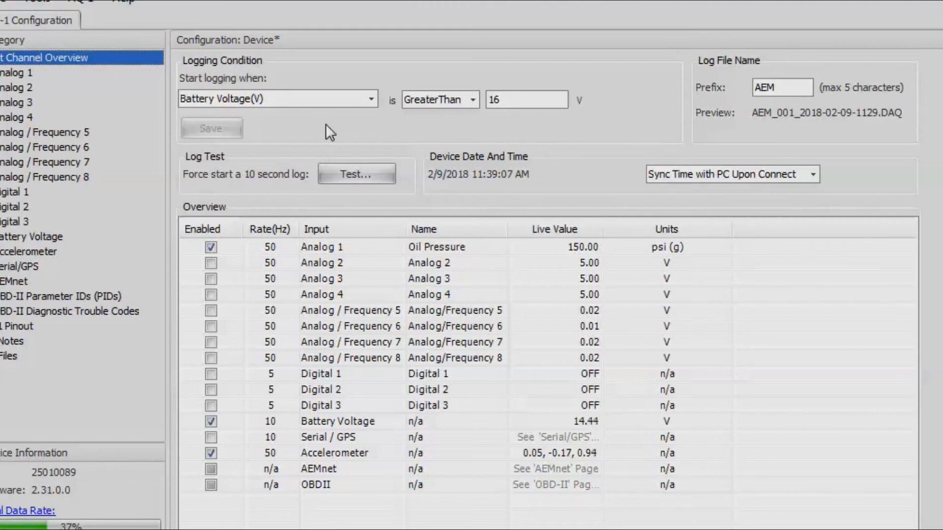
# - Start logging when 0x0C Engine RPM is GreaterThan 150.00, and save the condition
pyautogui.click(372, 99)
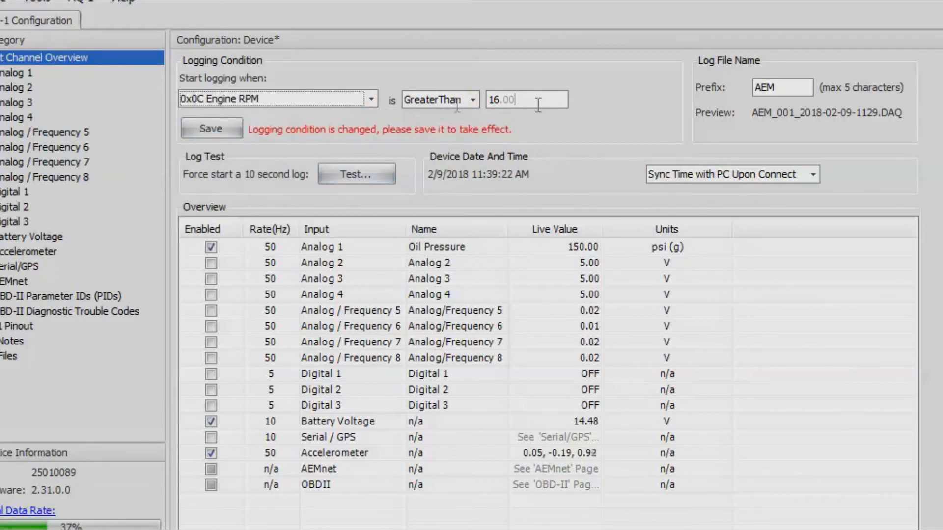
pyautogui.write('150.00')
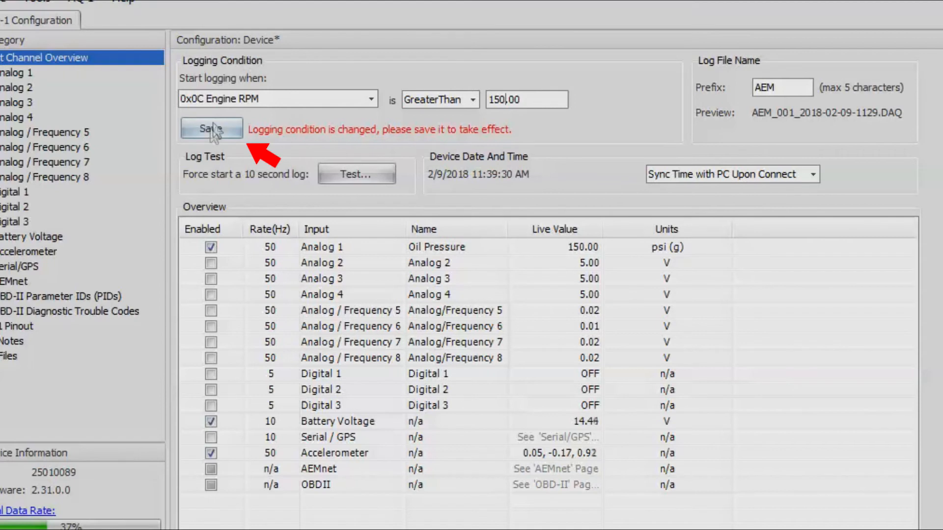
pyautogui.click(212, 128)
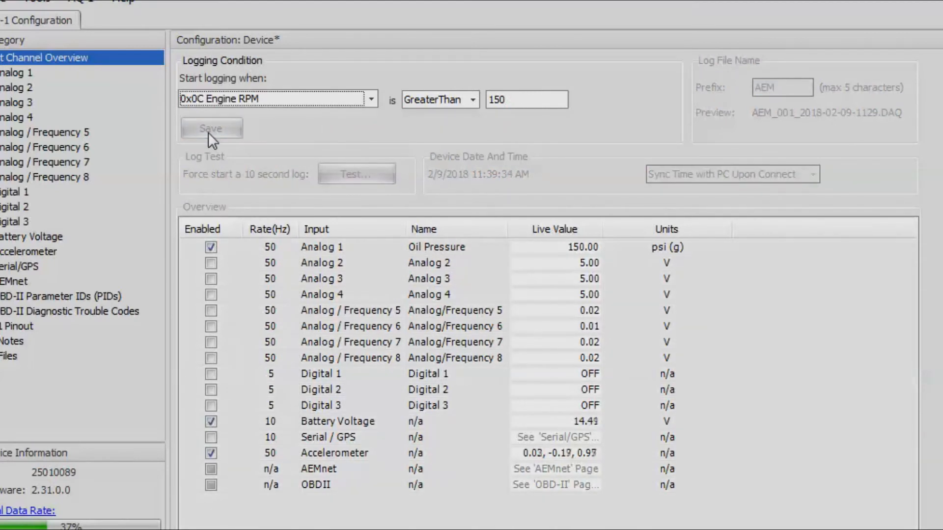
pyautogui.scroll(-3)
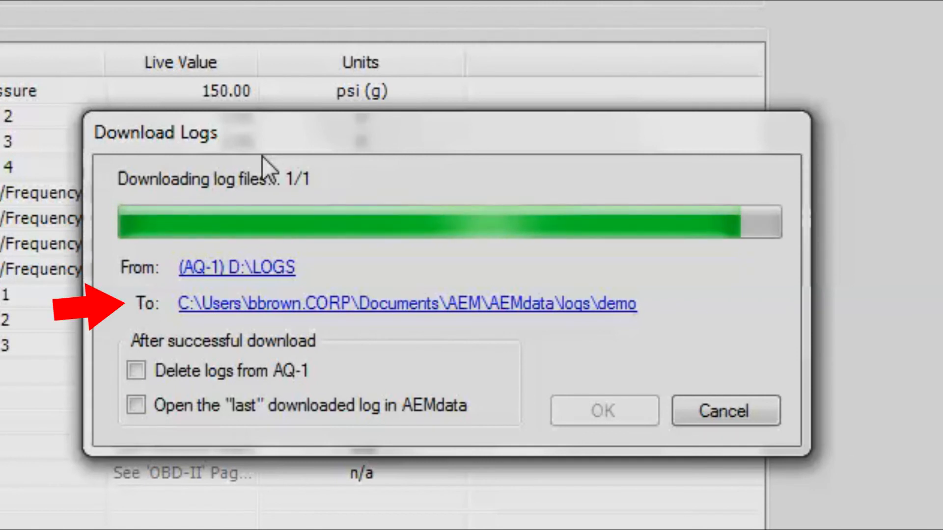
pyautogui.moveTo(259, 267)
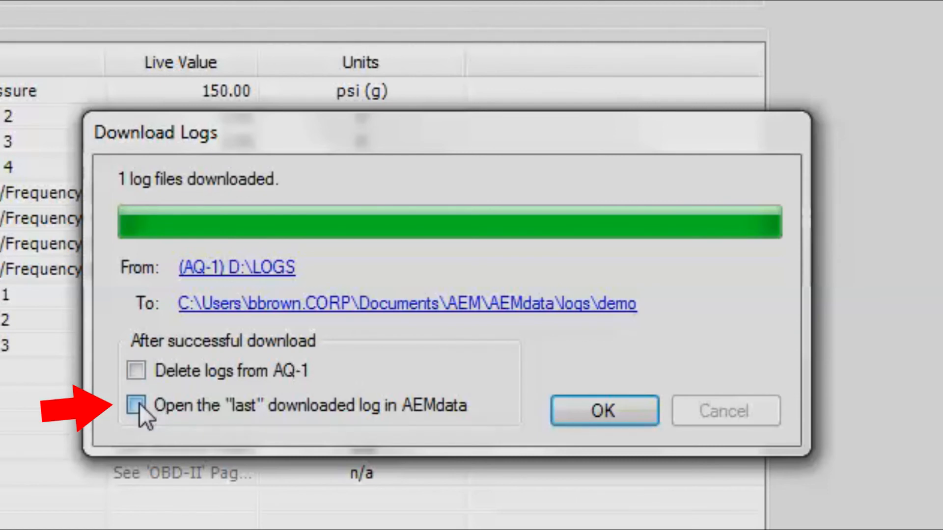
# - Choose to open the last downloaded log in AEMdata and complete the download
pyautogui.click(136, 405)
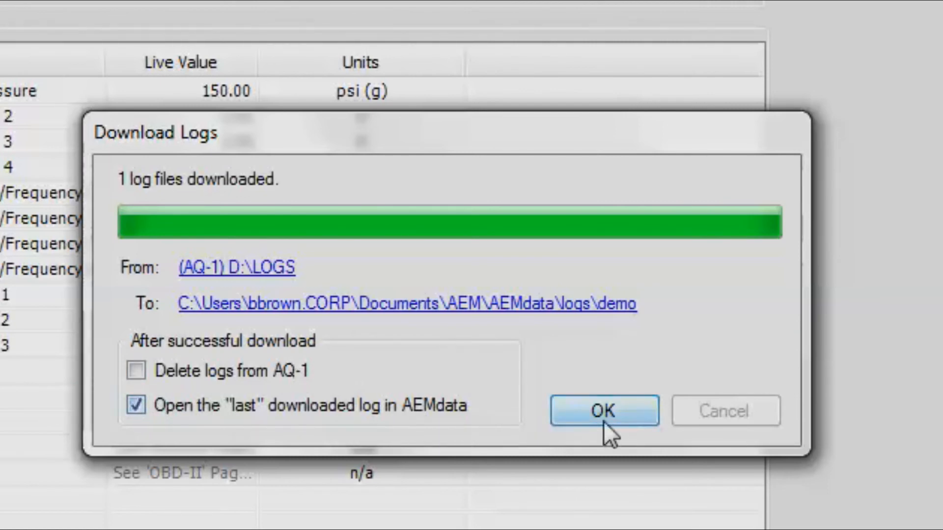
pyautogui.click(603, 411)
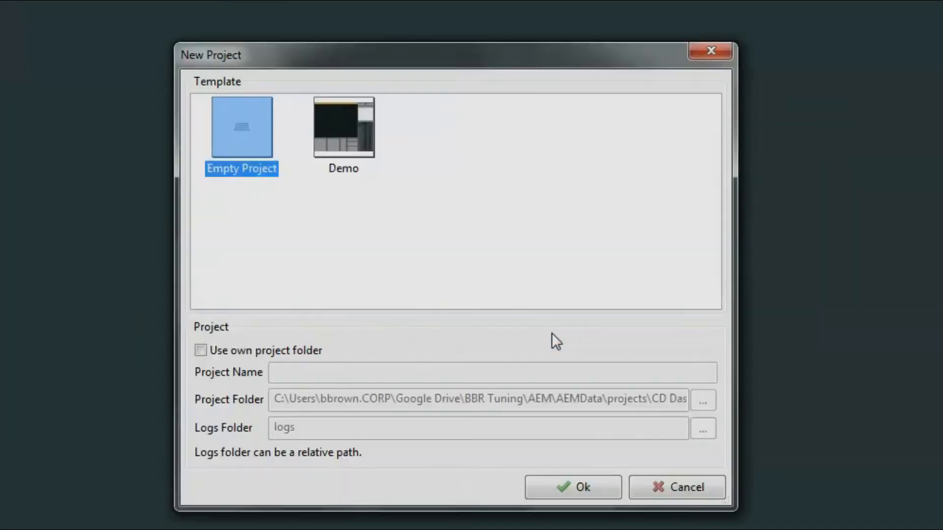
# - Load the log into an empty AEMdata project and plot the OBD: RPM channel
pyautogui.click(571, 487)
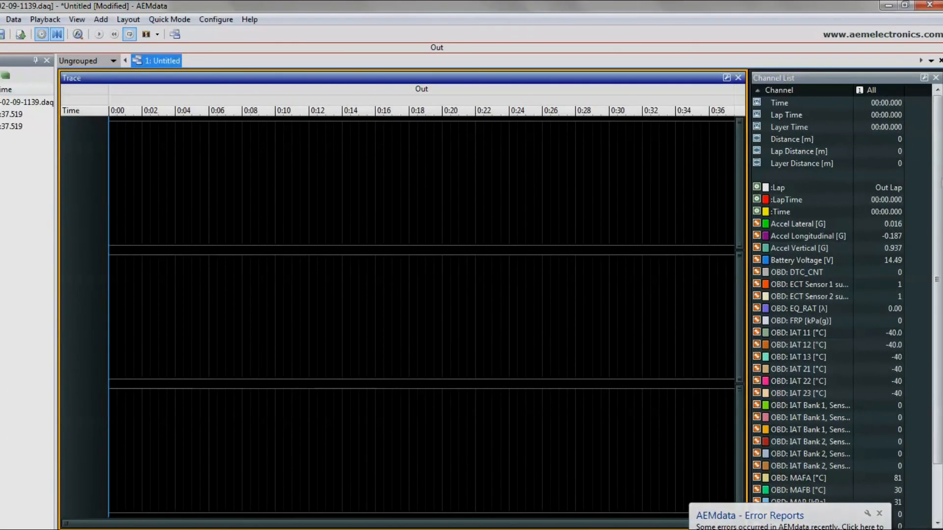
pyautogui.scroll(-3)
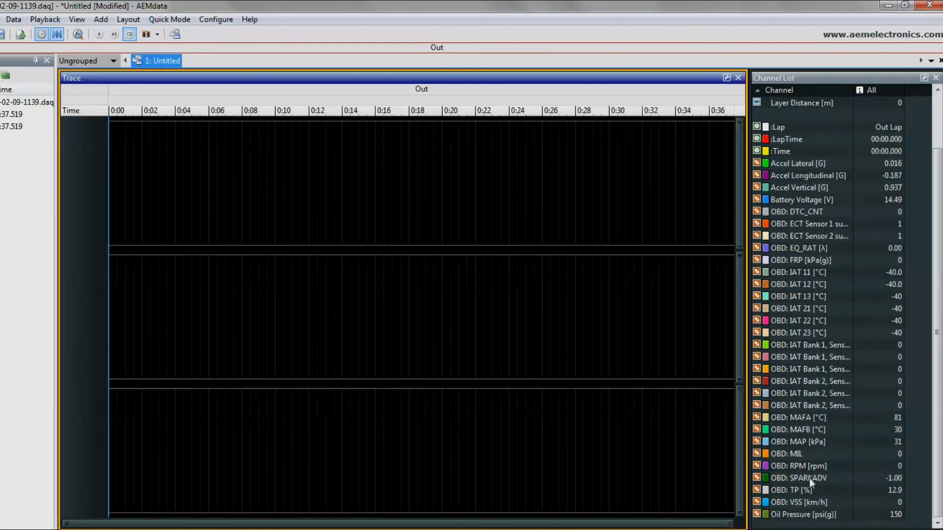
pyautogui.click(800, 466)
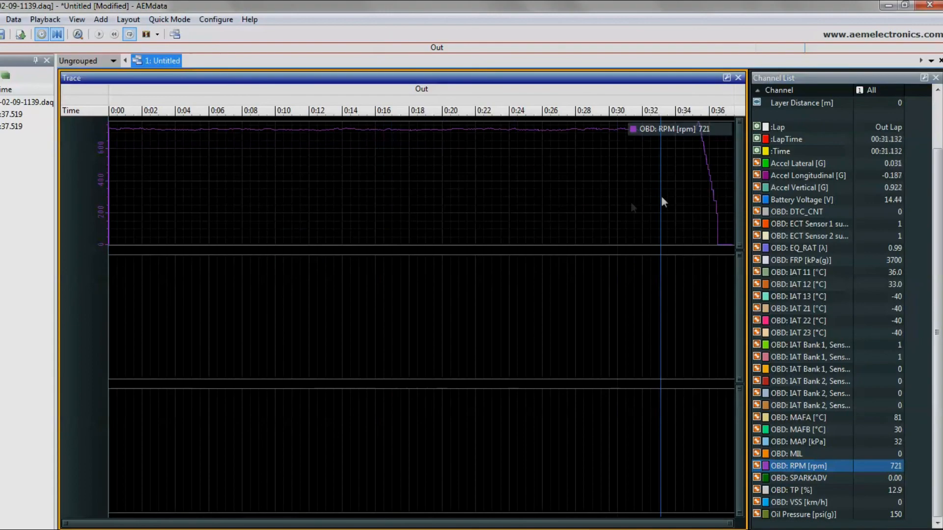